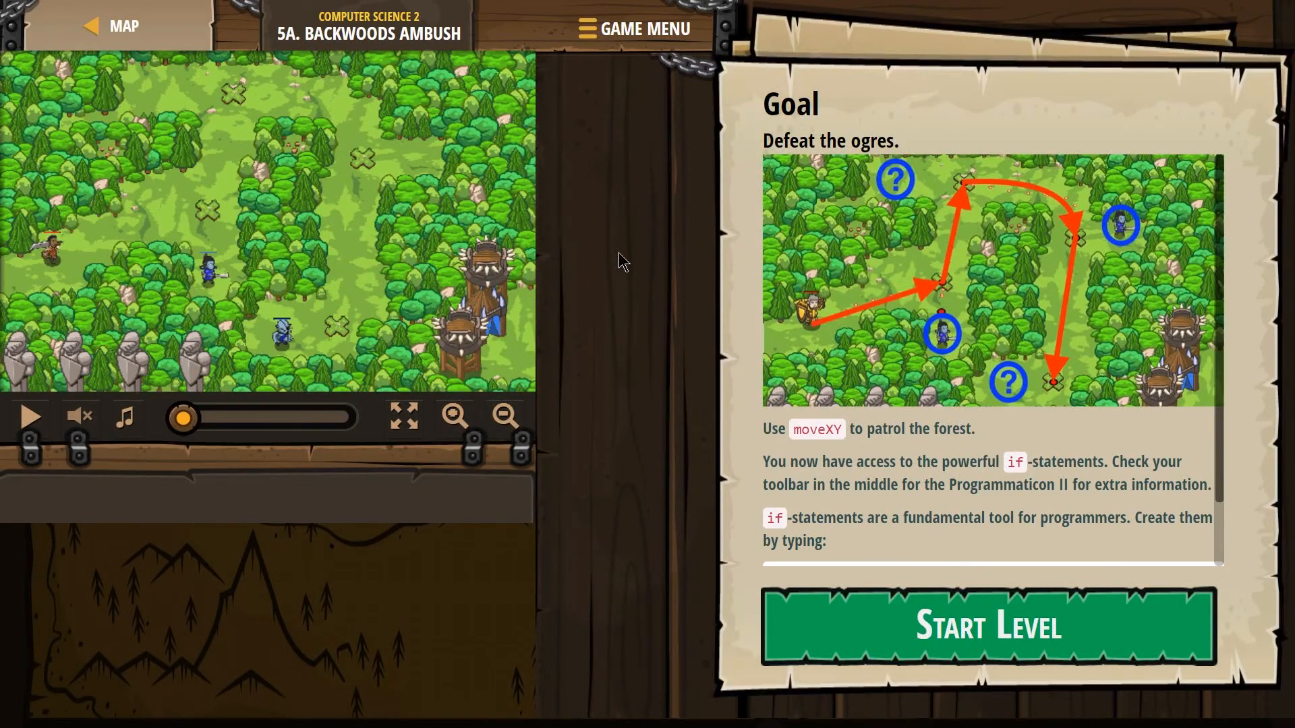
mouse_move(283, 35)
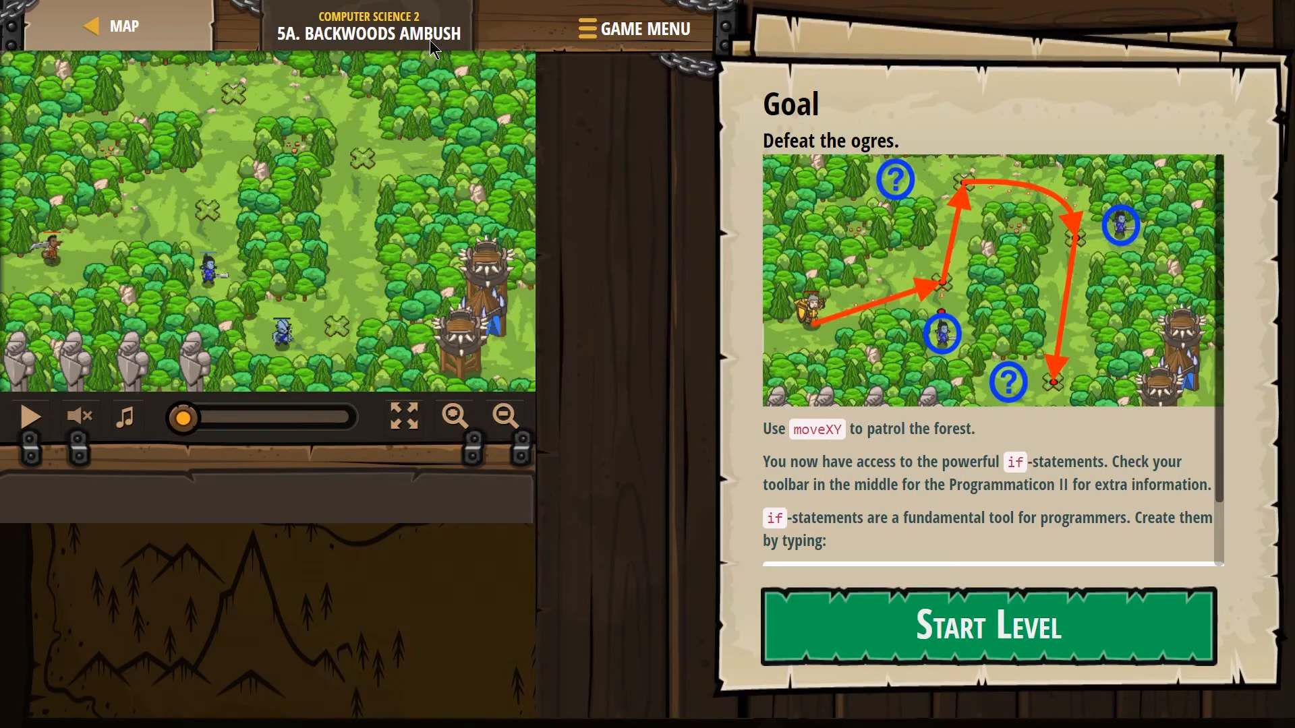
mouse_move(813, 97)
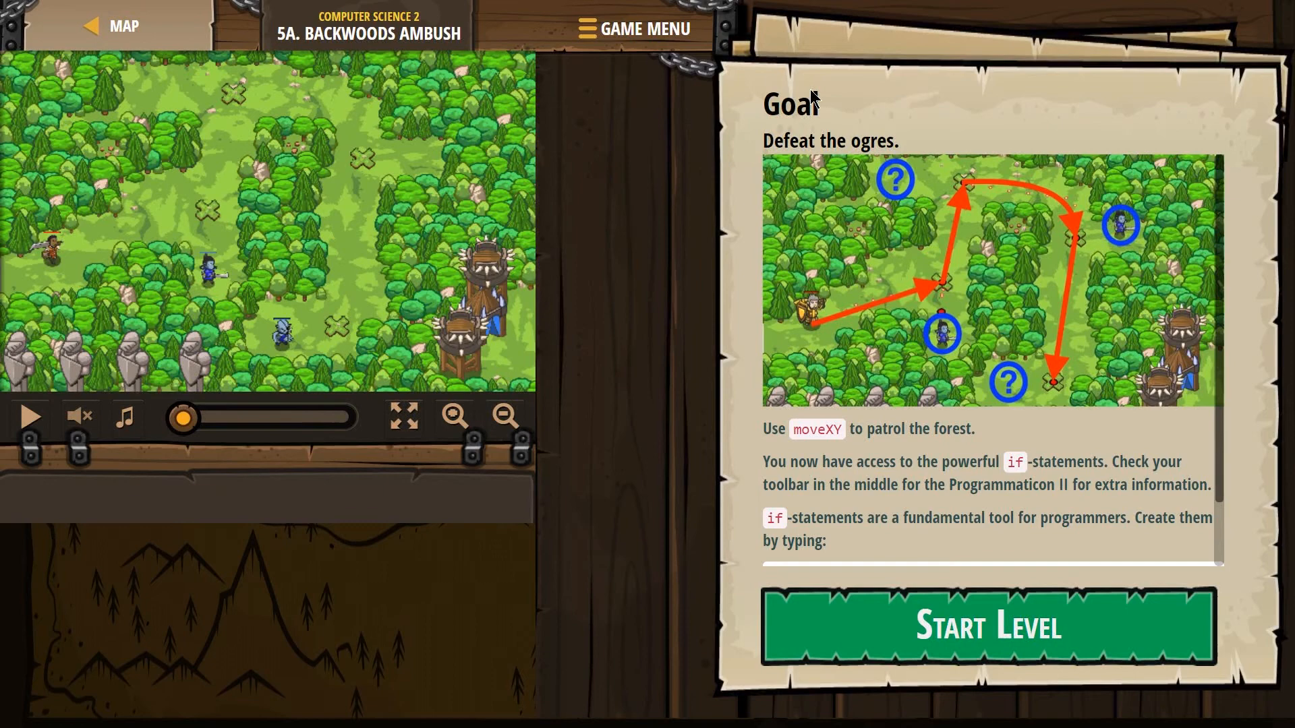
mouse_move(934, 204)
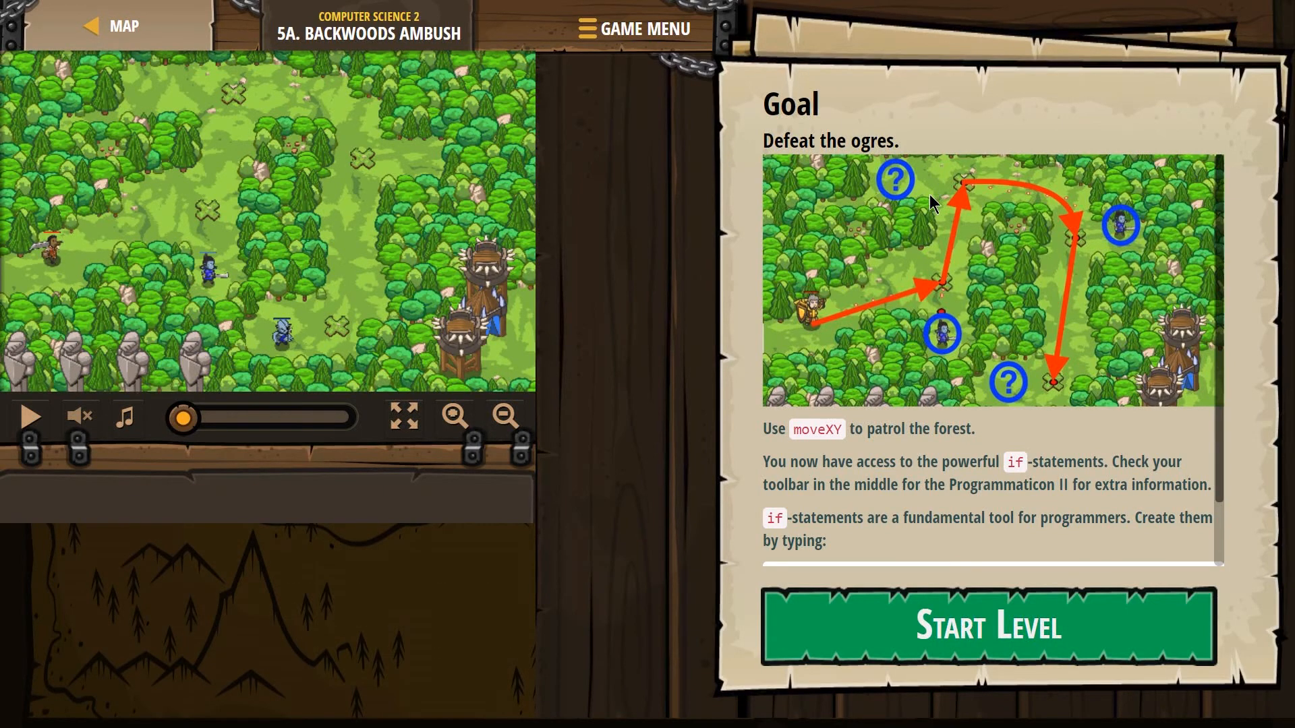
mouse_move(854, 447)
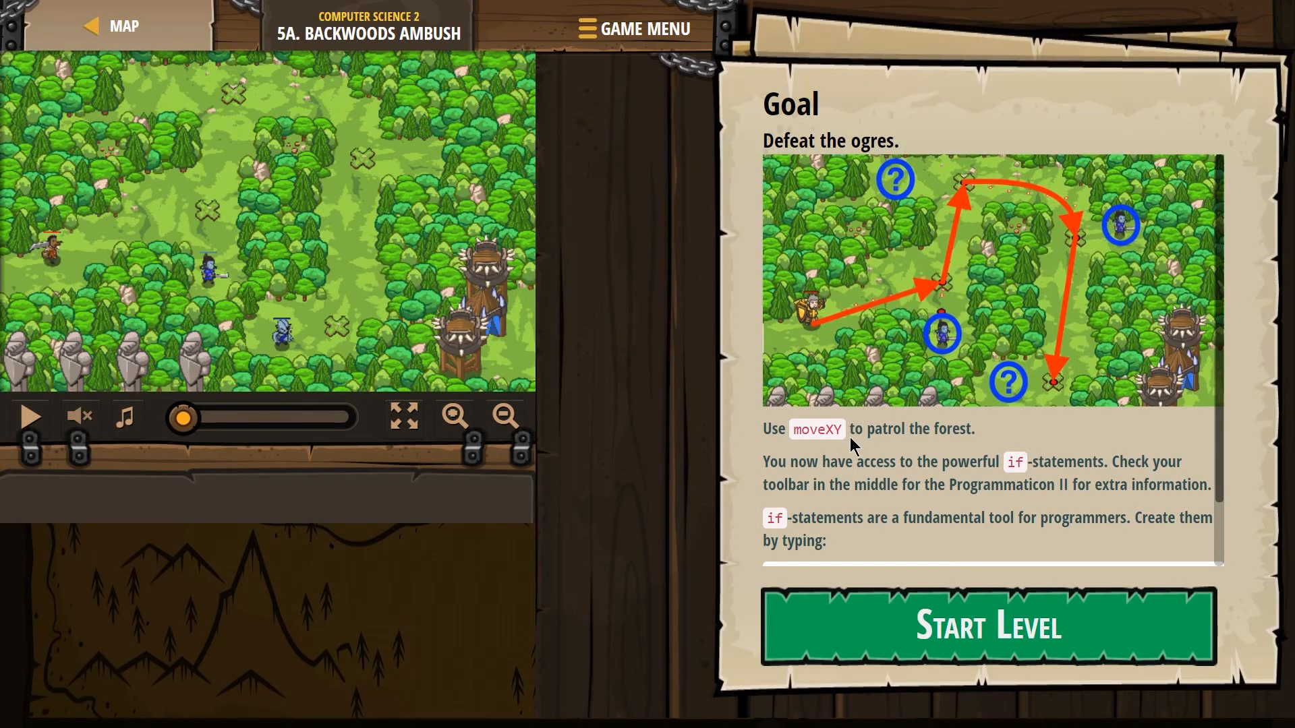
mouse_move(950, 438)
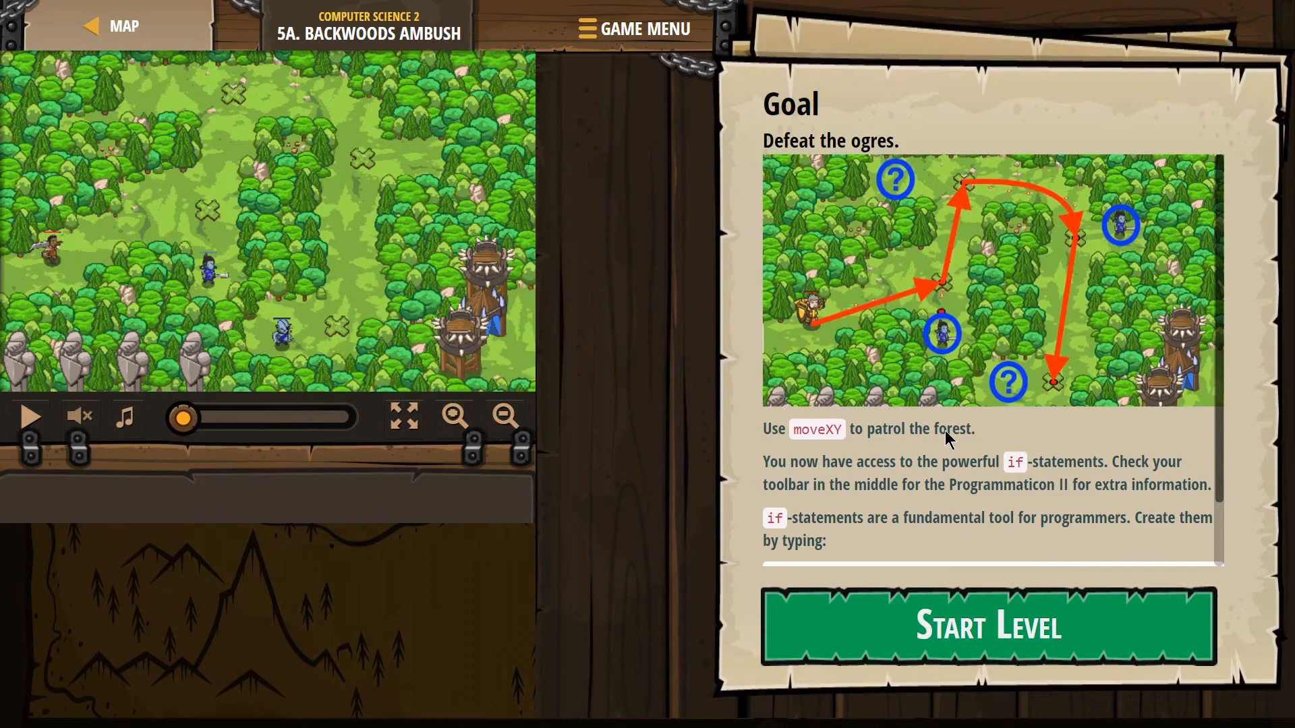
mouse_move(1066, 491)
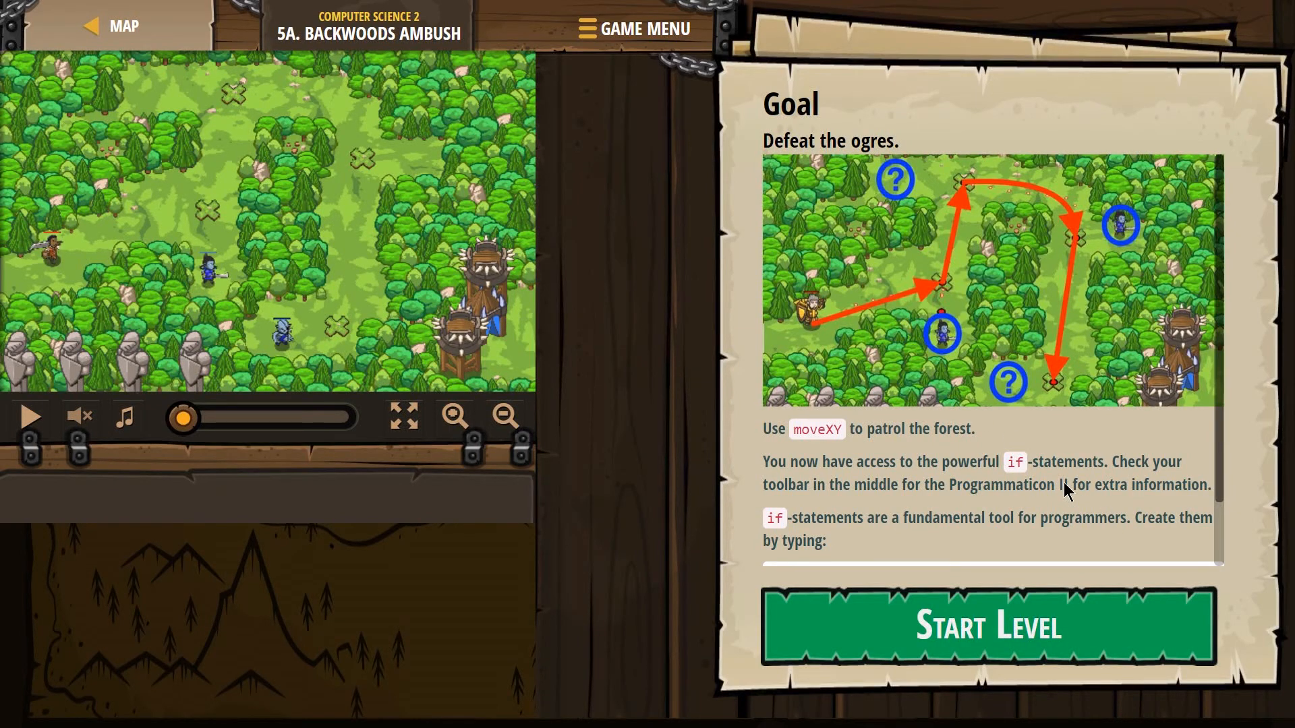
mouse_move(1064, 495)
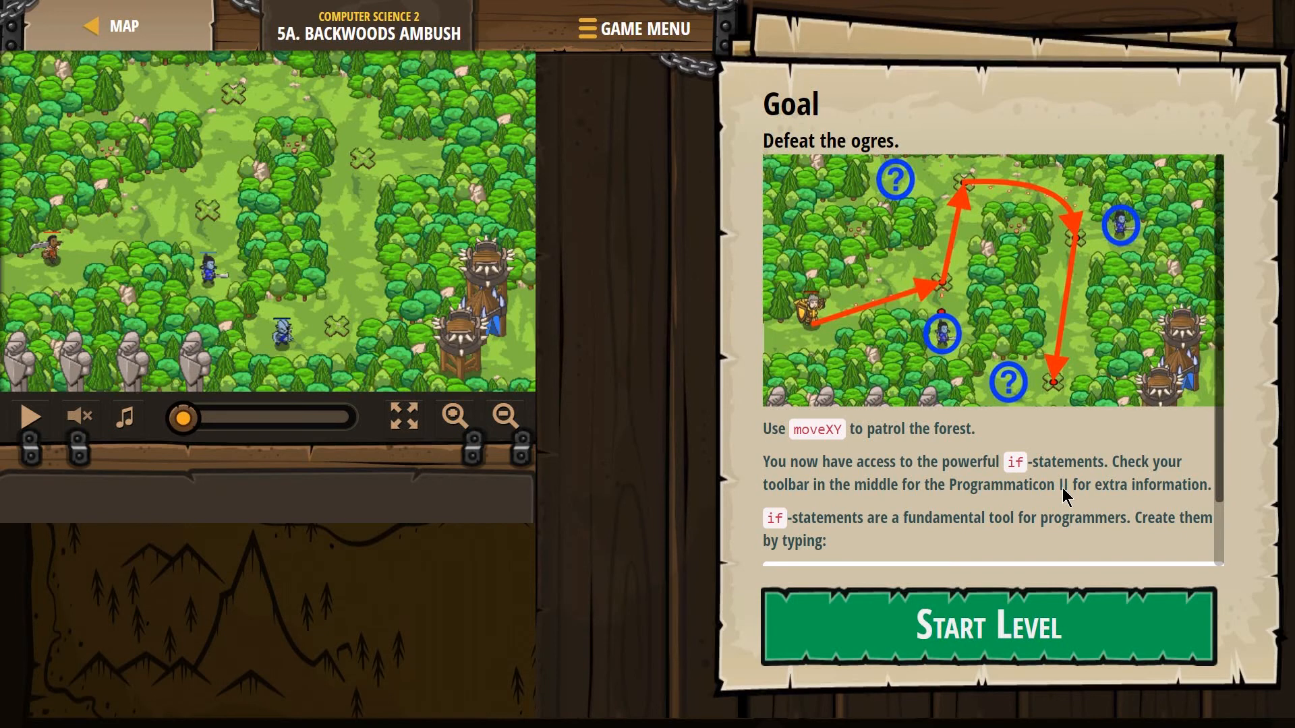
mouse_move(915, 532)
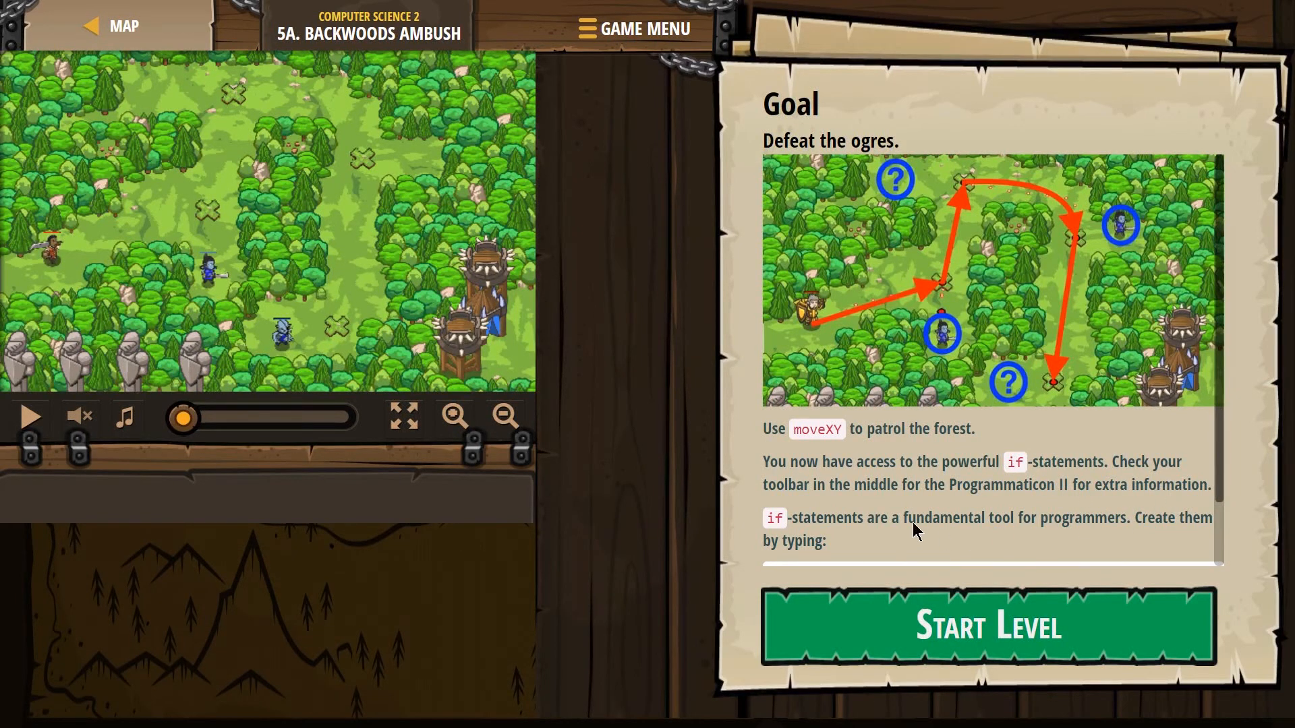
mouse_move(862, 537)
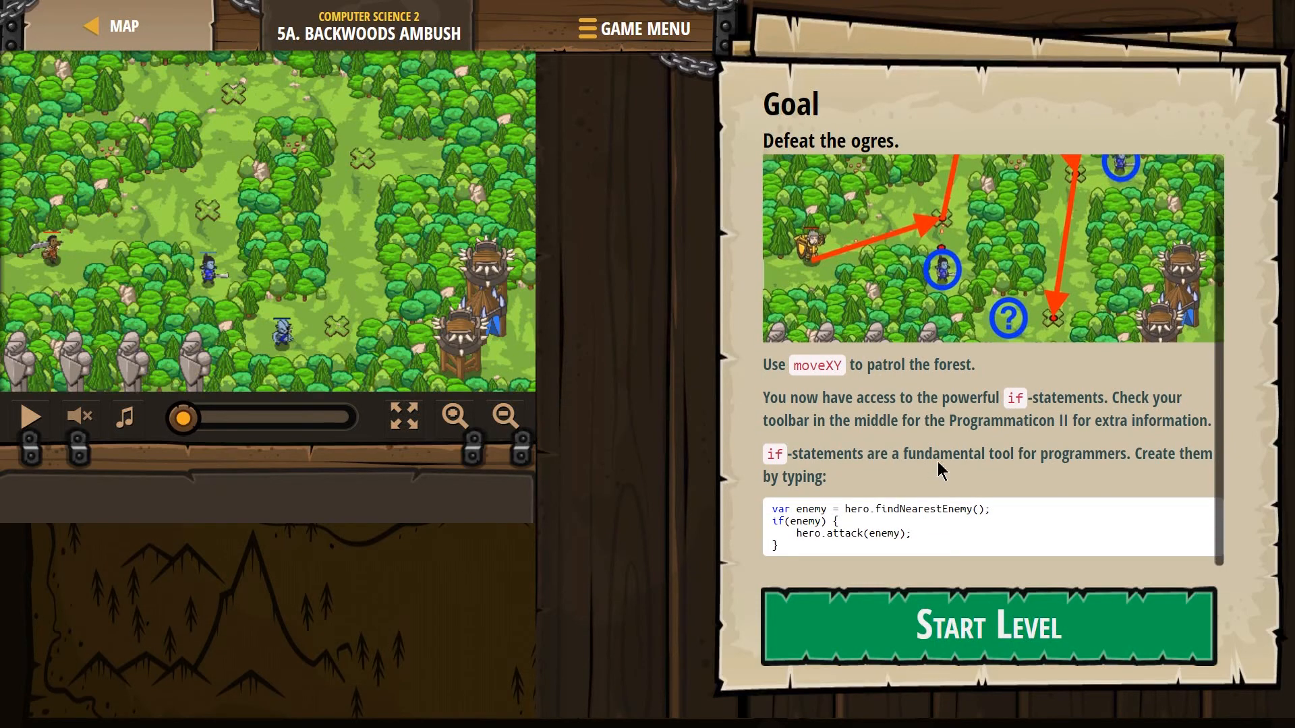
mouse_move(1194, 461)
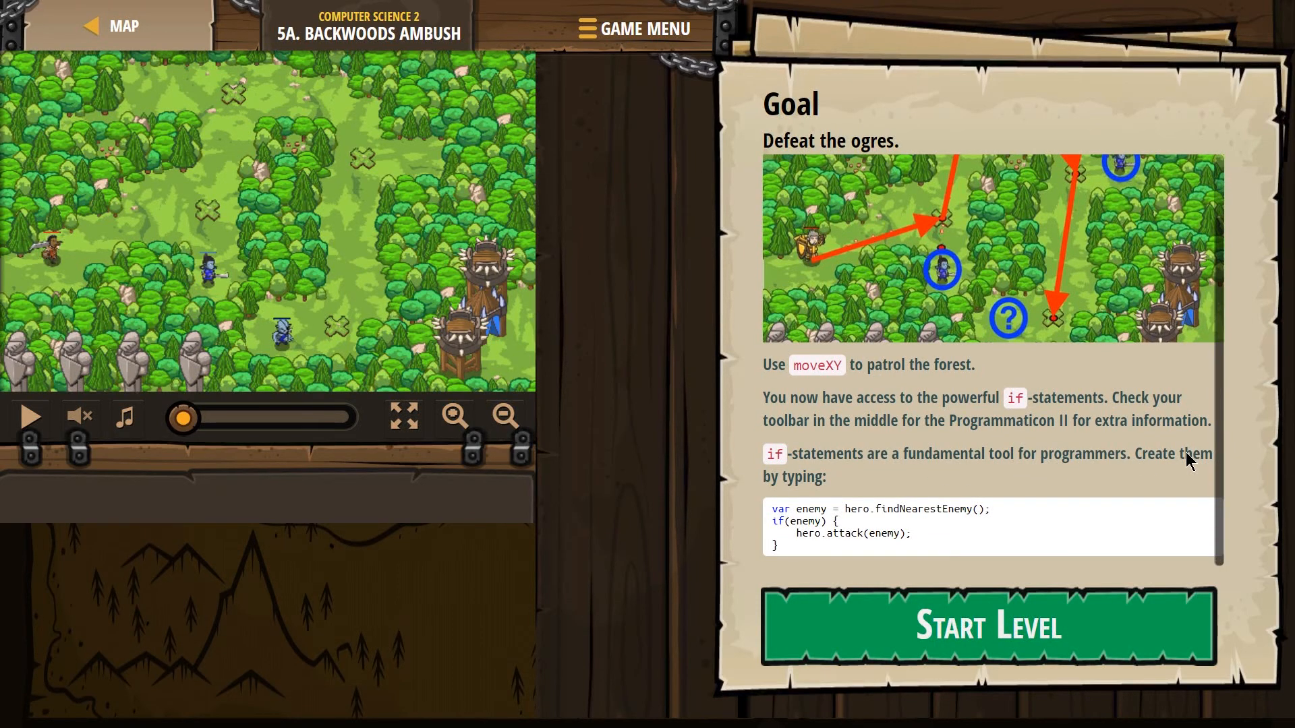
mouse_move(797, 510)
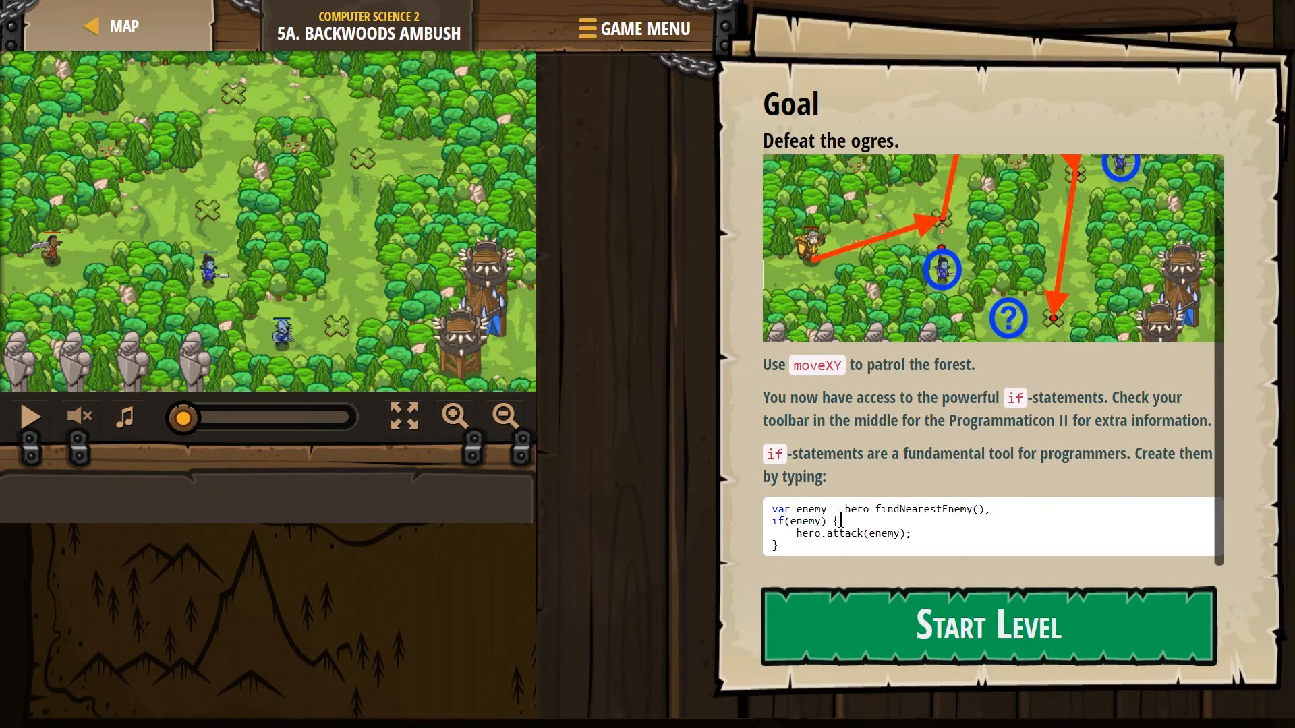
mouse_move(952, 621)
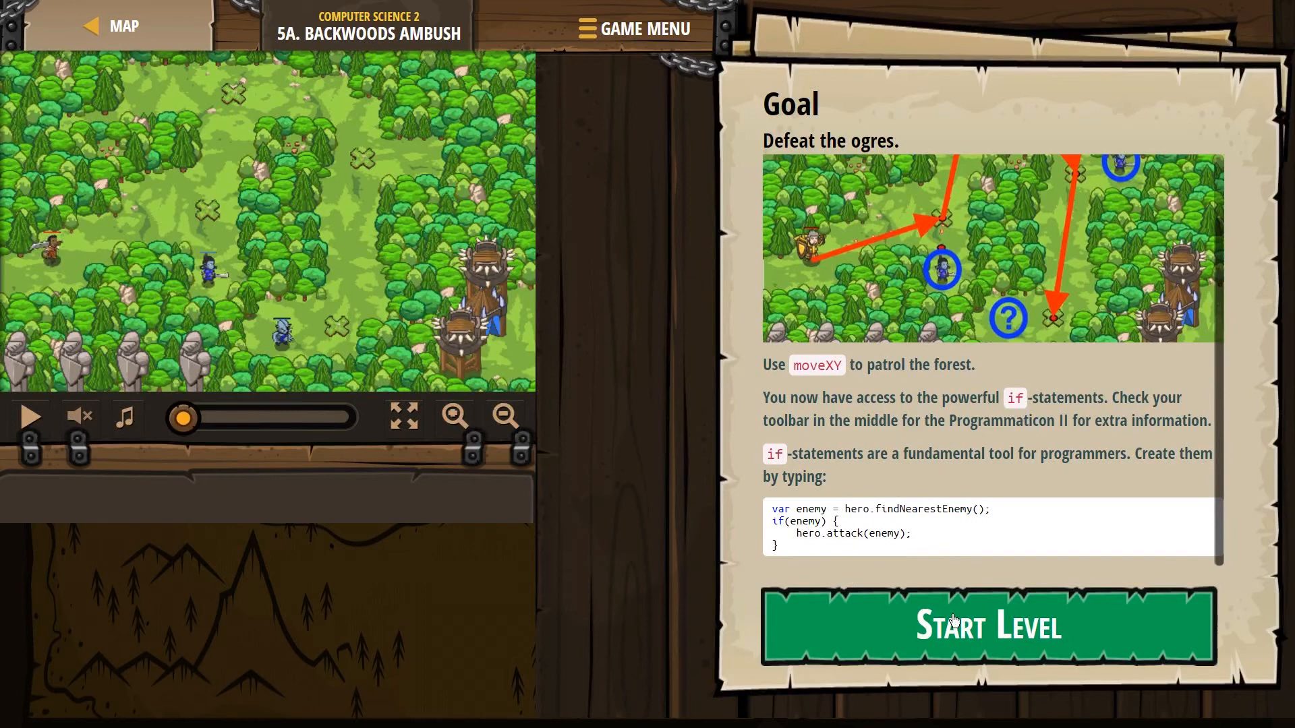
- Start the level and review the starter code, highlighting the enemy variable and findNearestEnemy on line 2
left_click(987, 624)
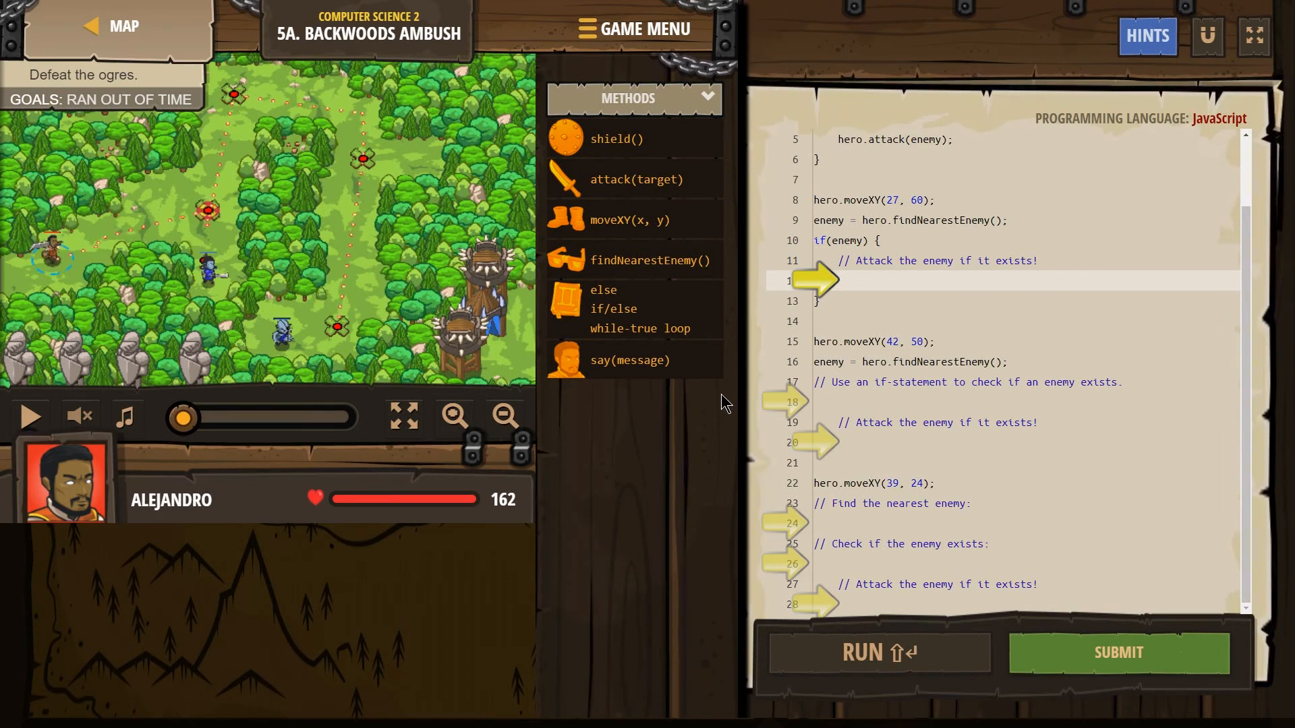
scroll("up", 3)
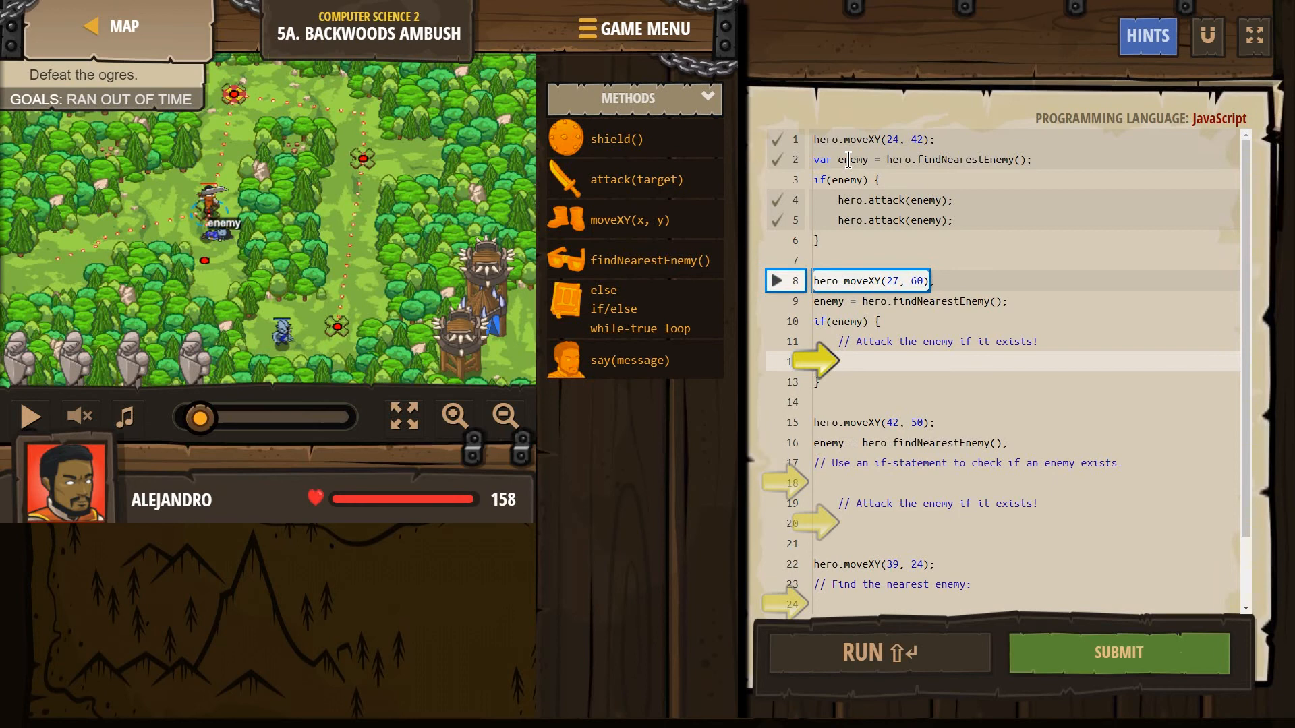
double_click(852, 159)
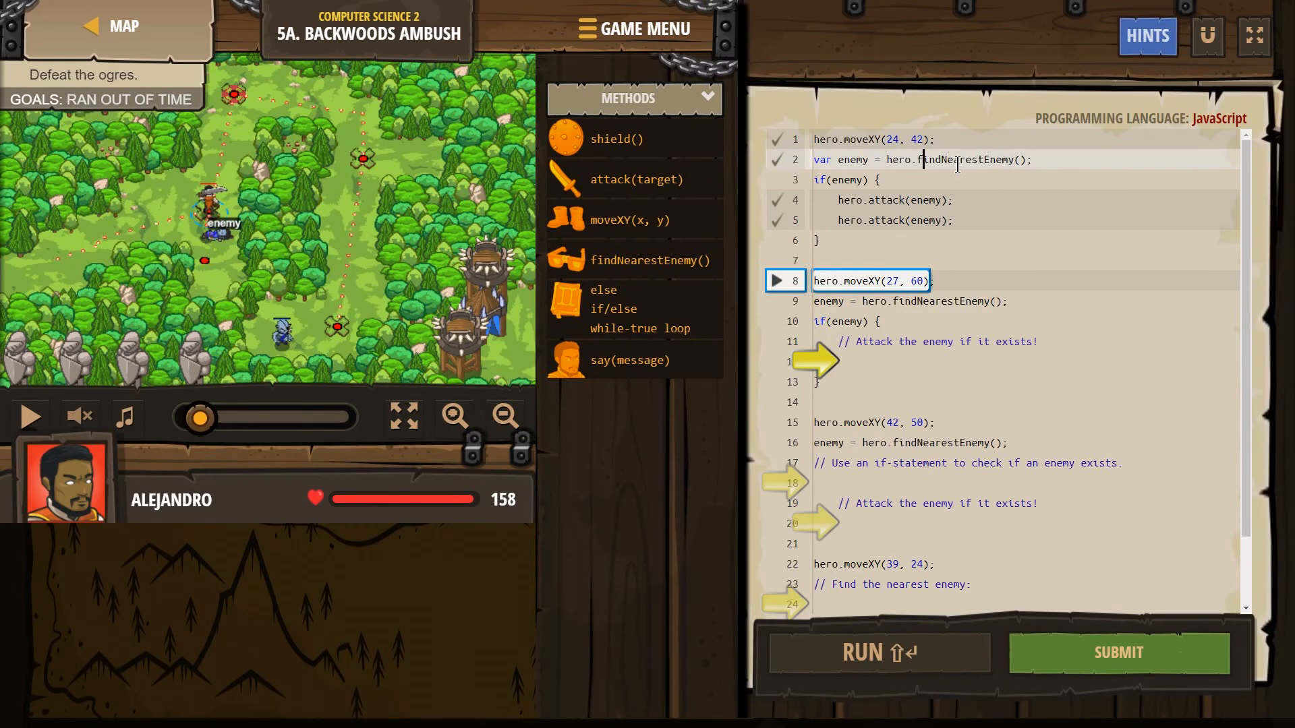
double_click(851, 159)
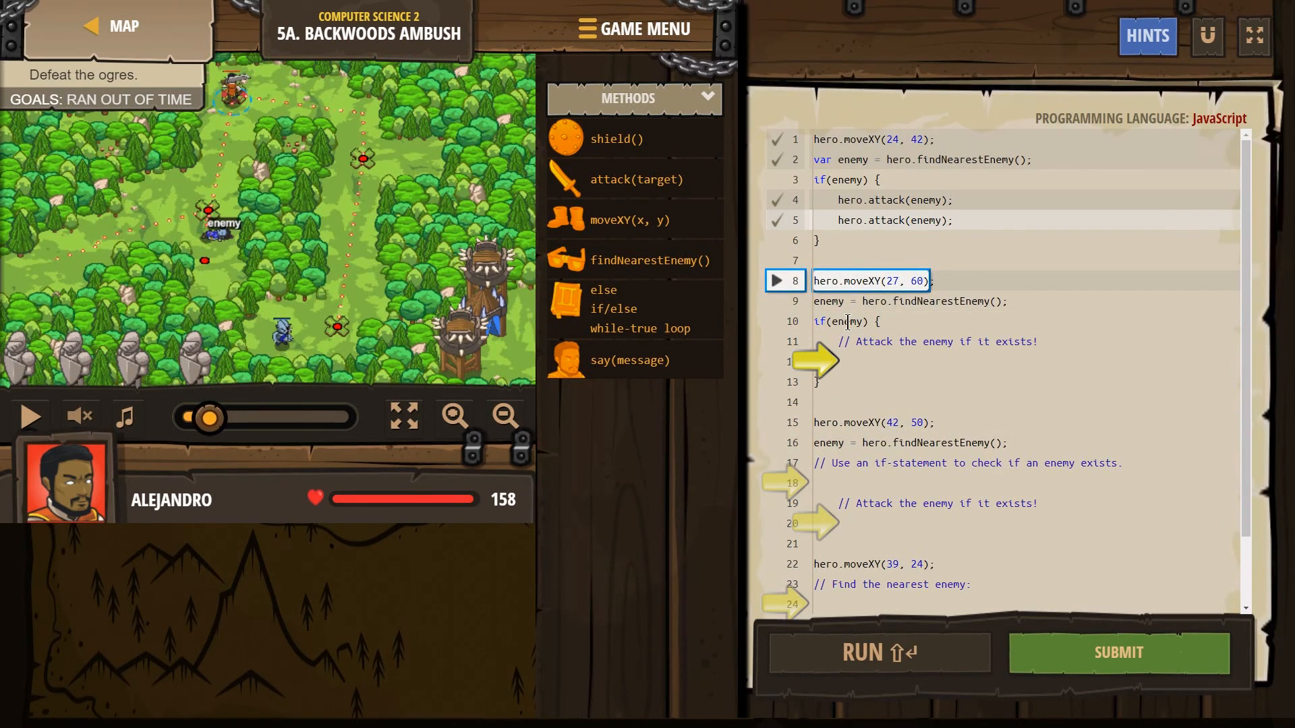
- Add hero.attack(enemy) via autocomplete inside the second patrol point's if(enemy) block
left_click(853, 362)
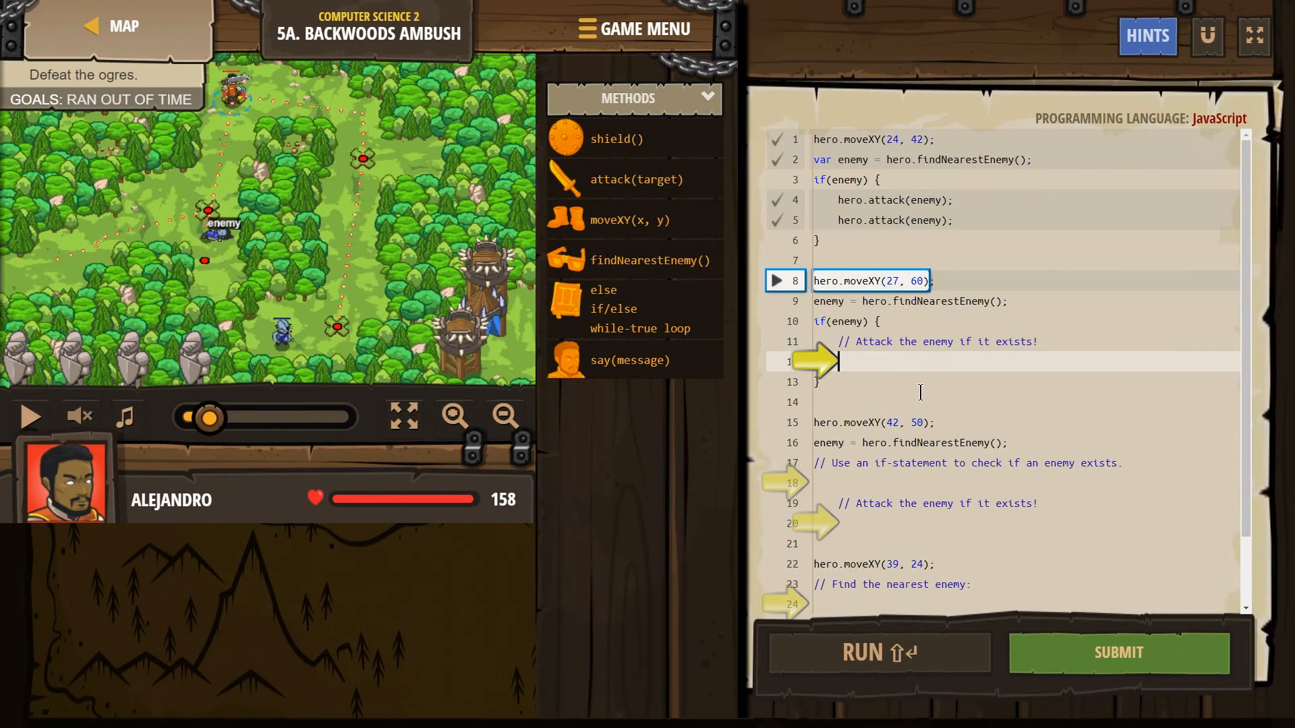
type("her")
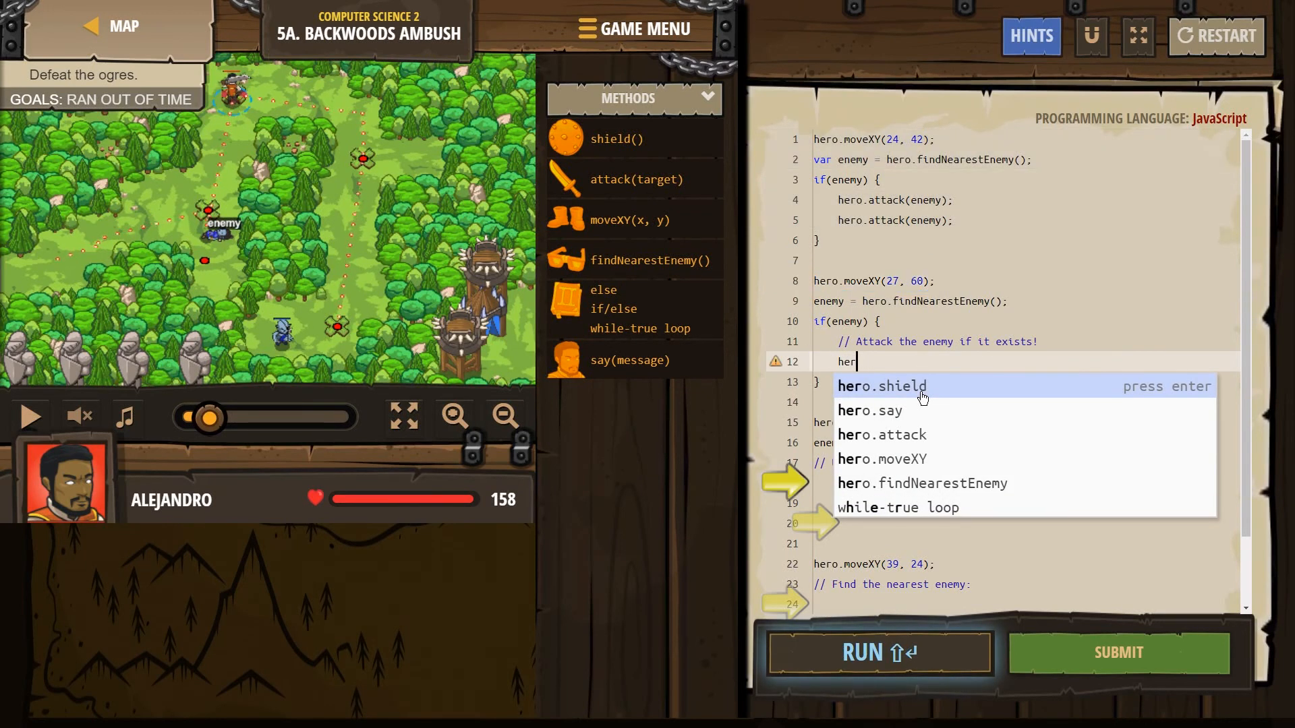
type("o.attack(enemy);")
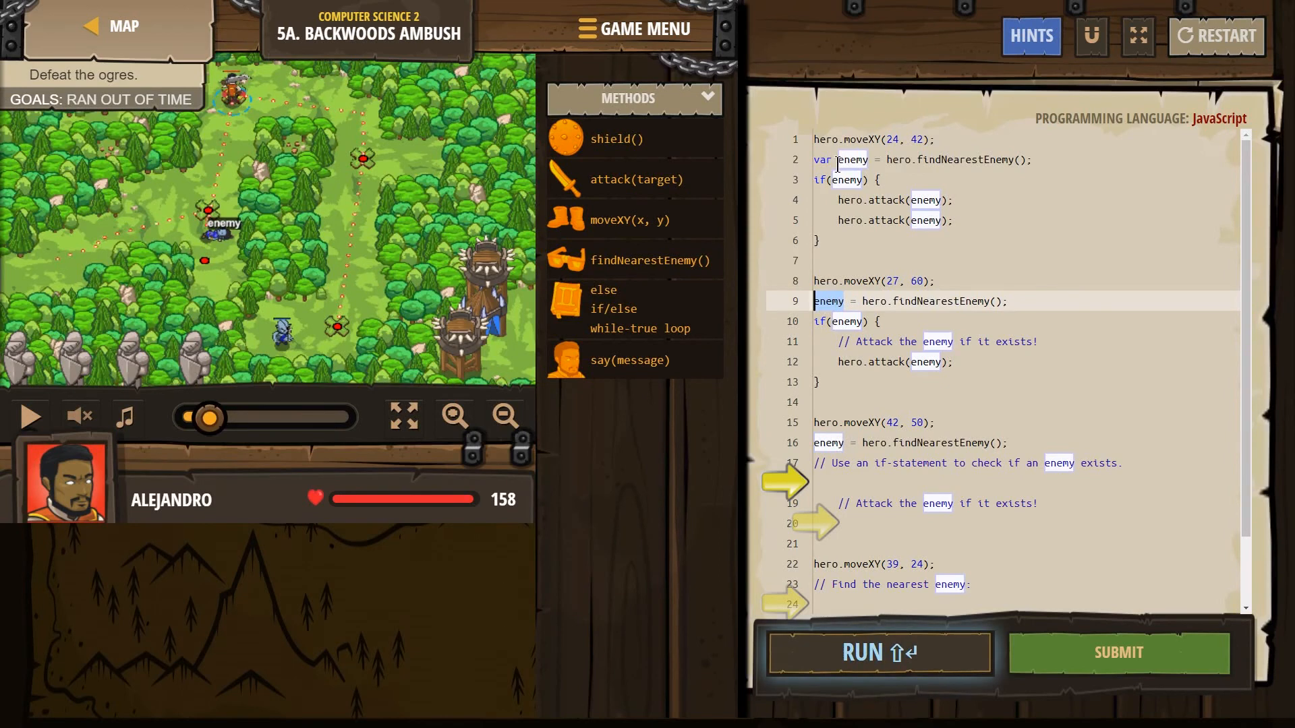
left_click(851, 159)
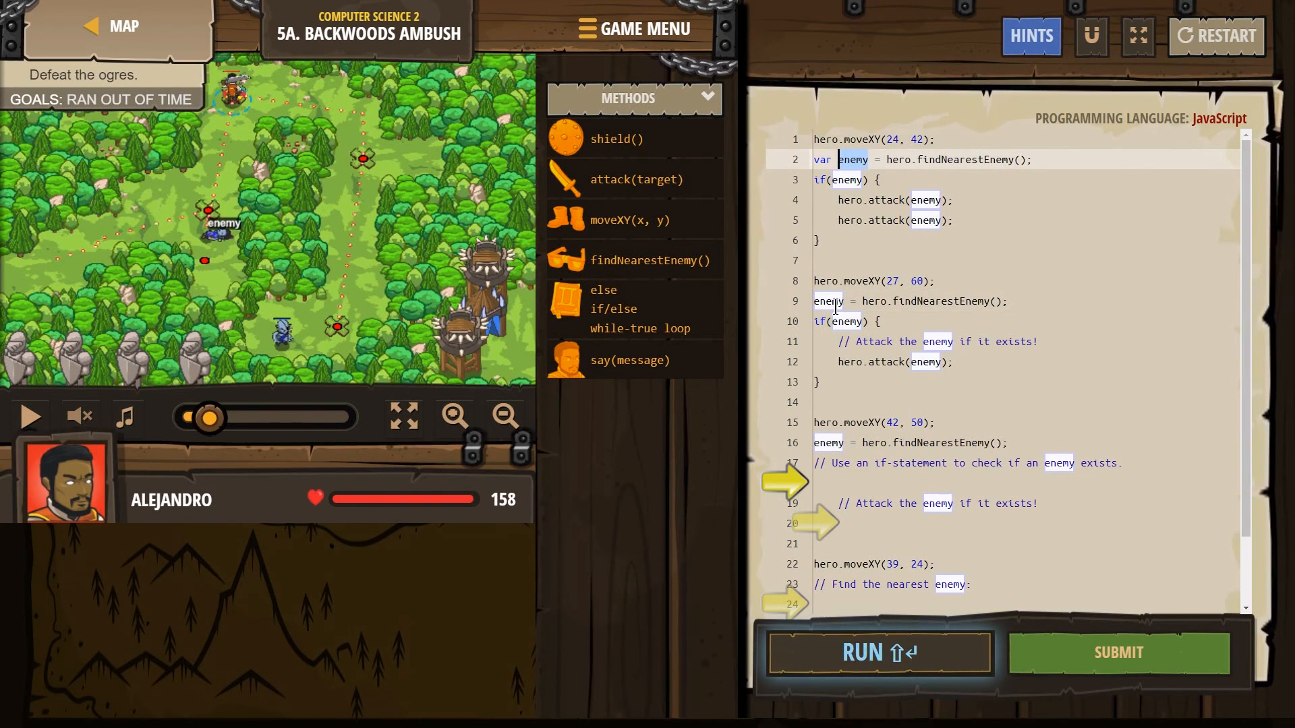
left_click(828, 301)
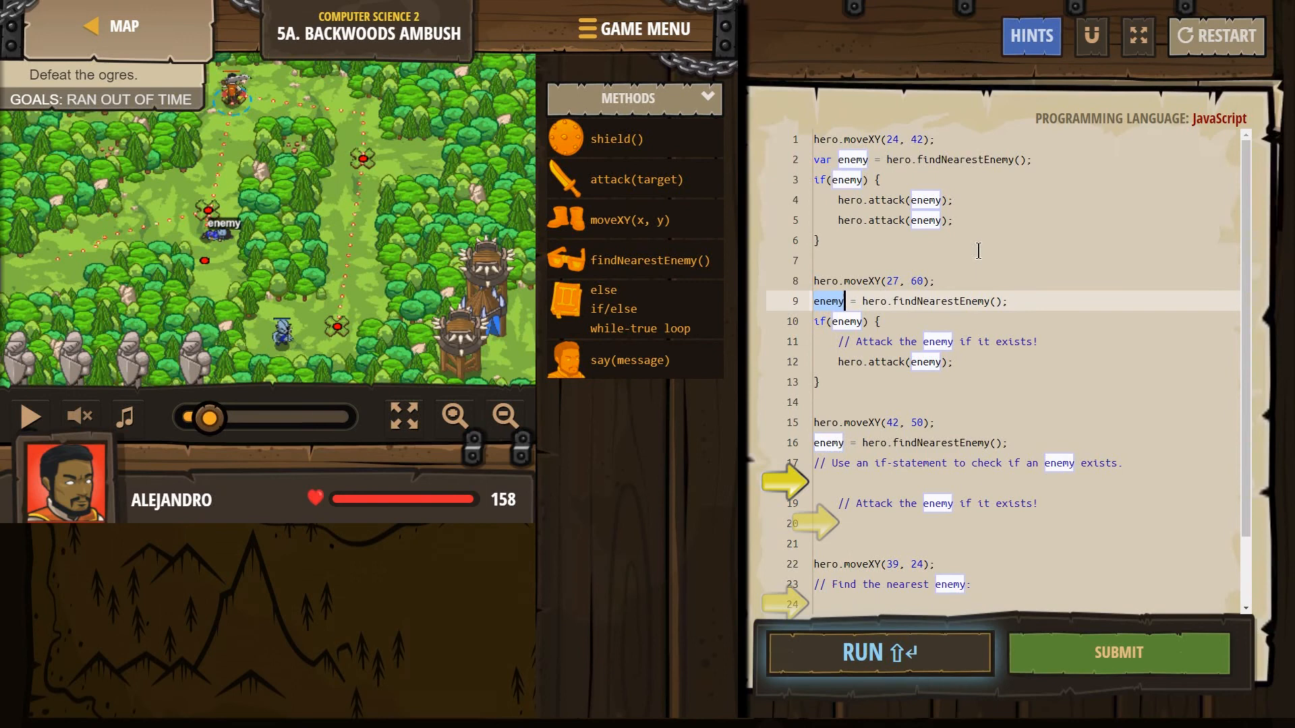
mouse_move(818, 308)
type("fred")
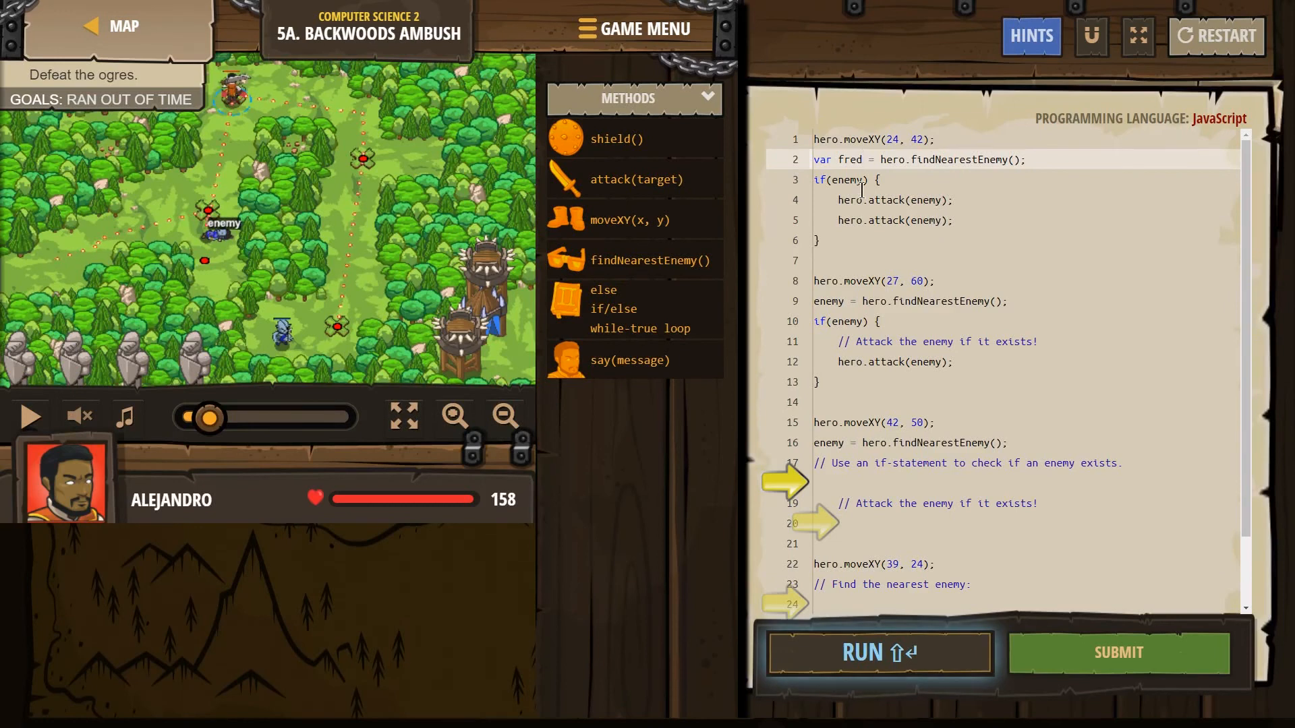
left_click(826, 301)
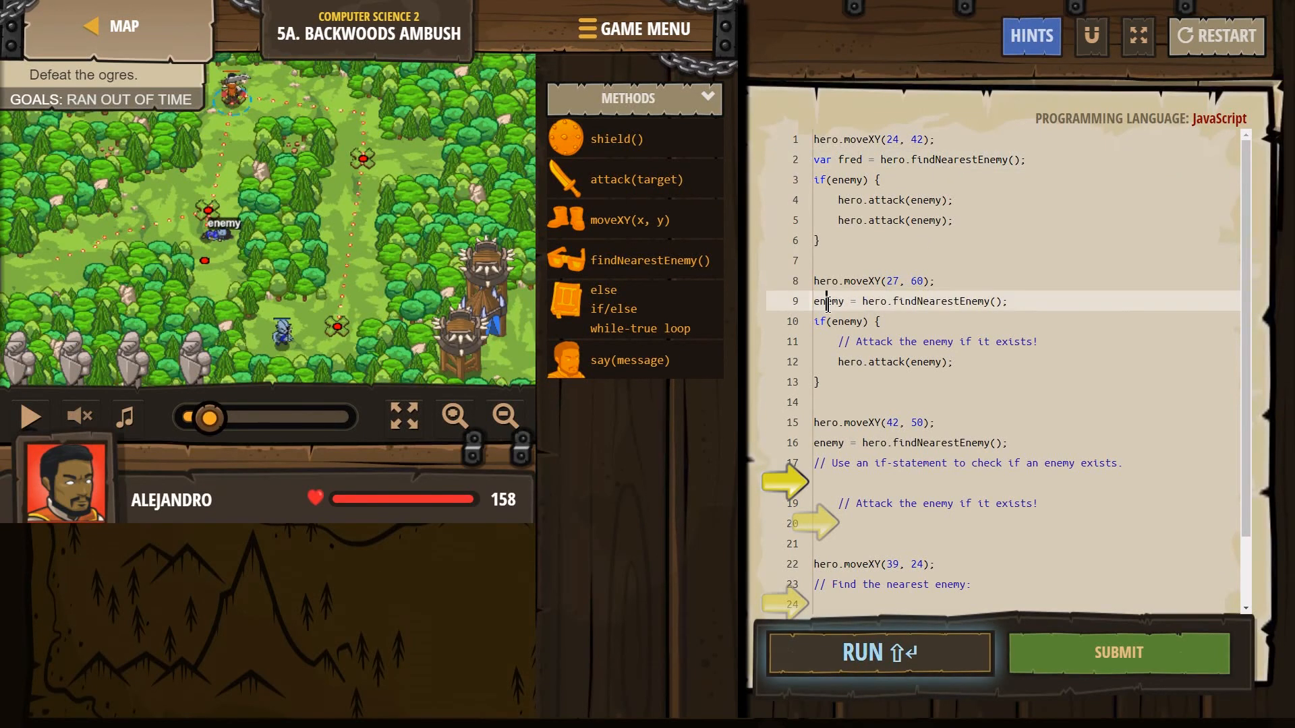
left_click(855, 159)
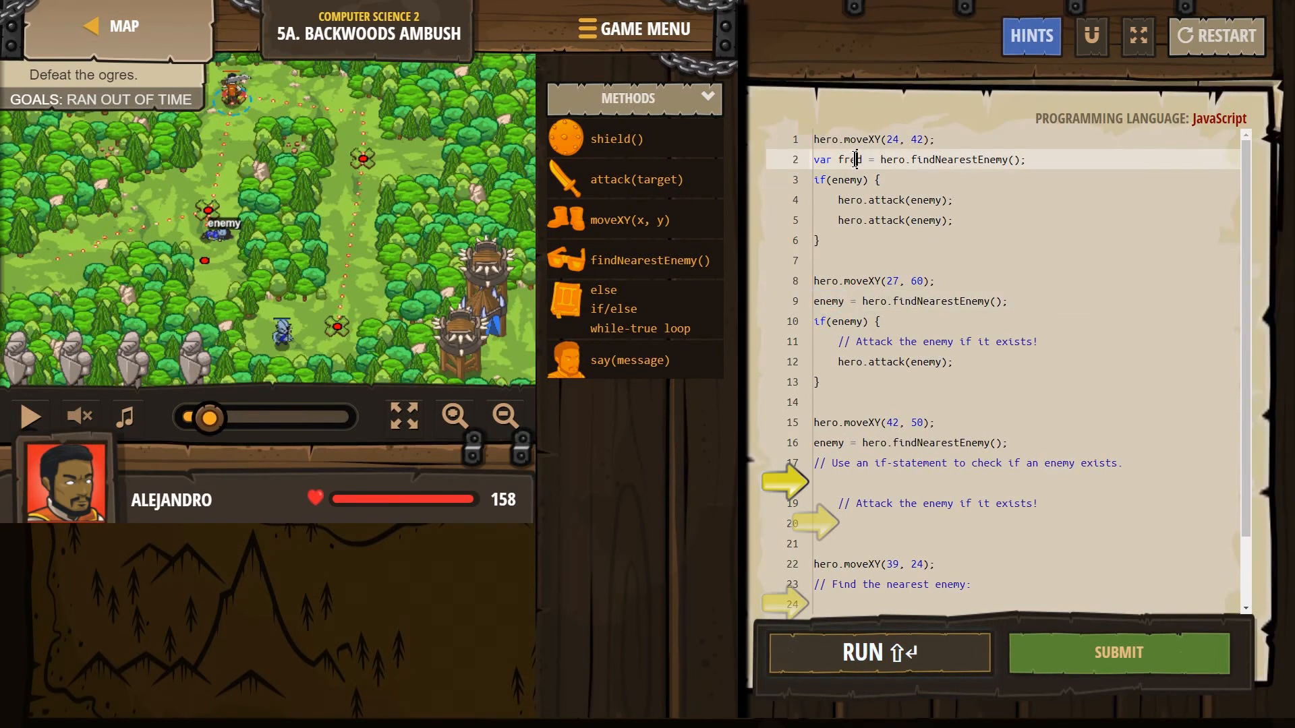
type("enemy")
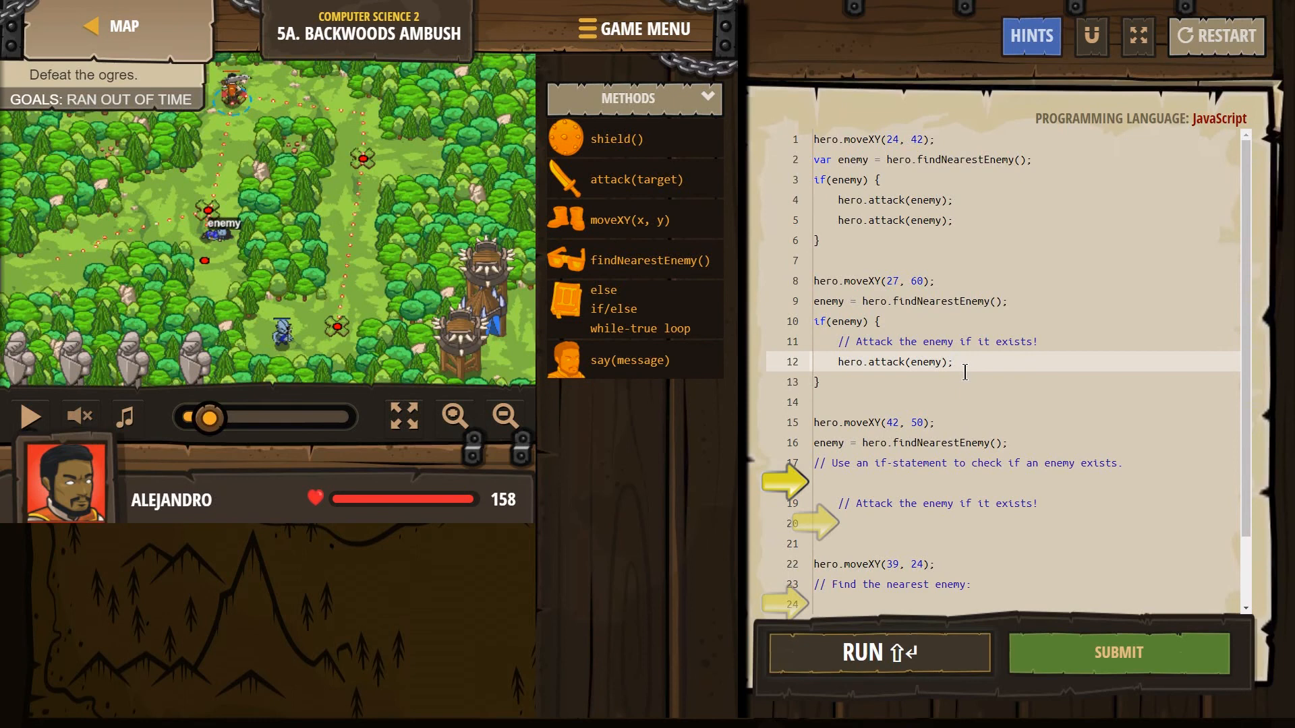
type("attack(enemy);")
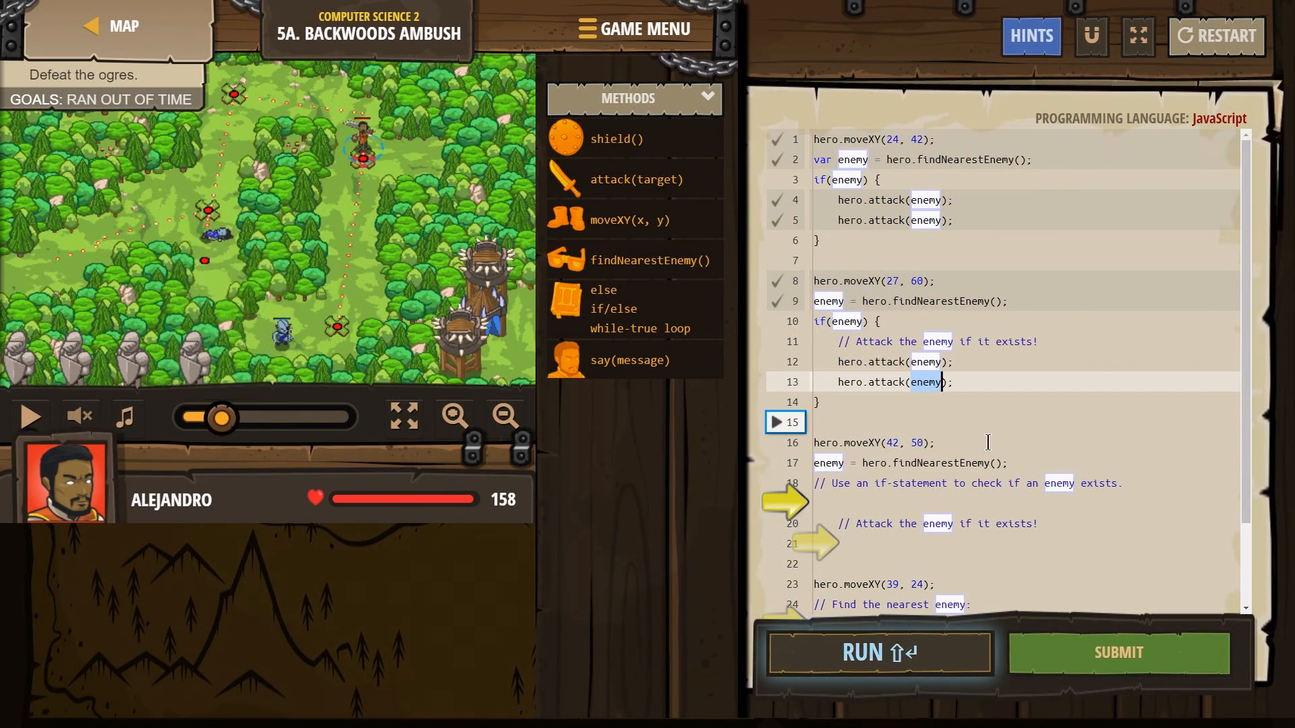
- Review how the enemy variable is used across the earlier patrol blocks
scroll("down", 3)
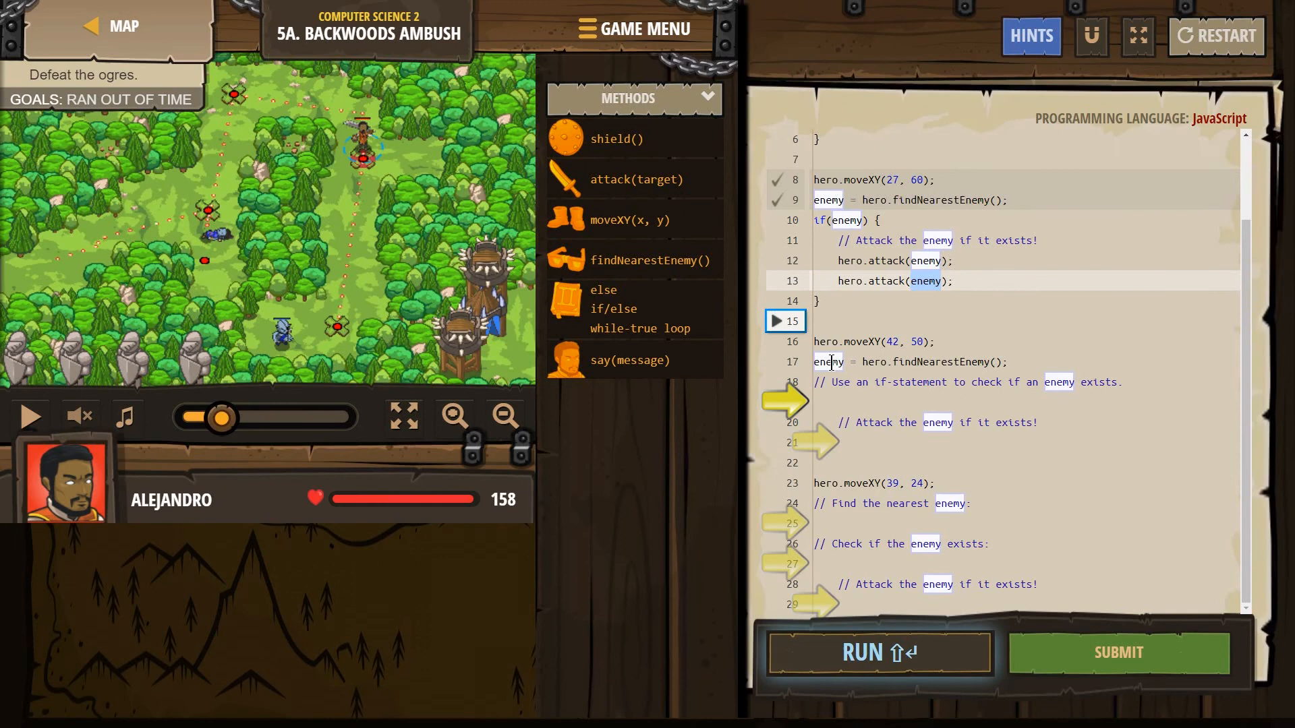
left_click(828, 362)
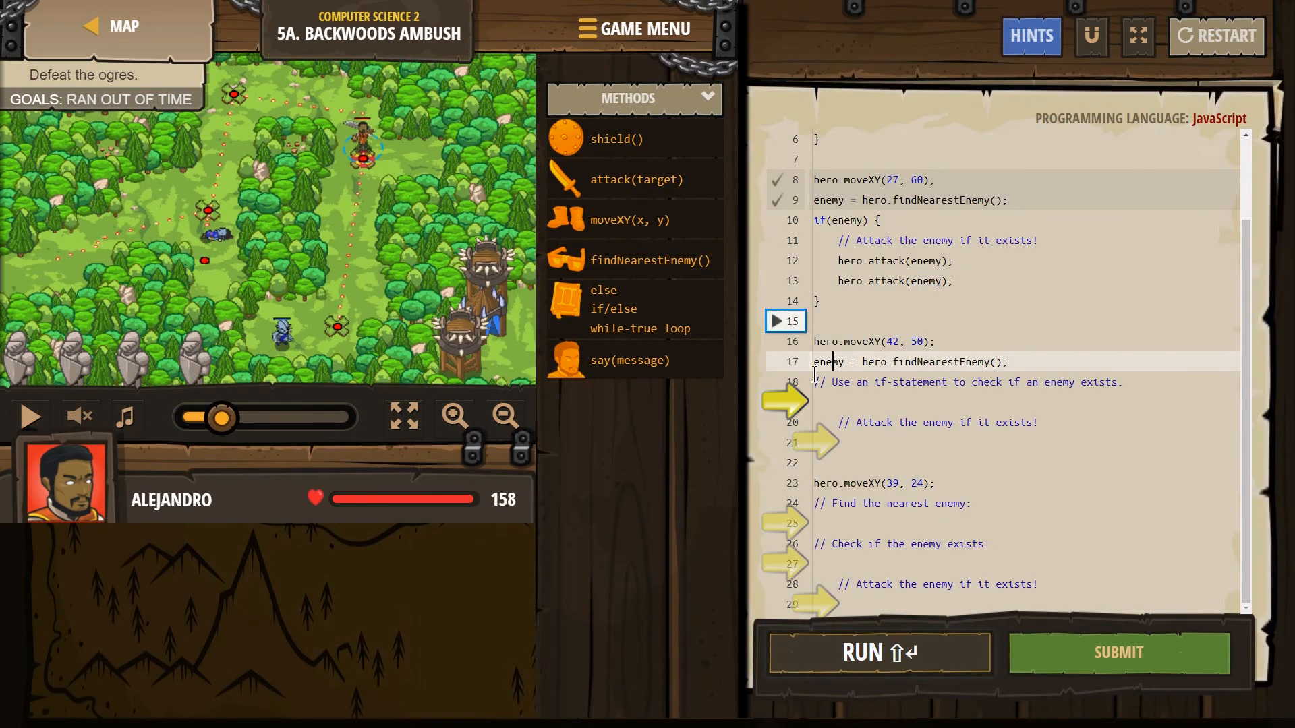
scroll("up", 3)
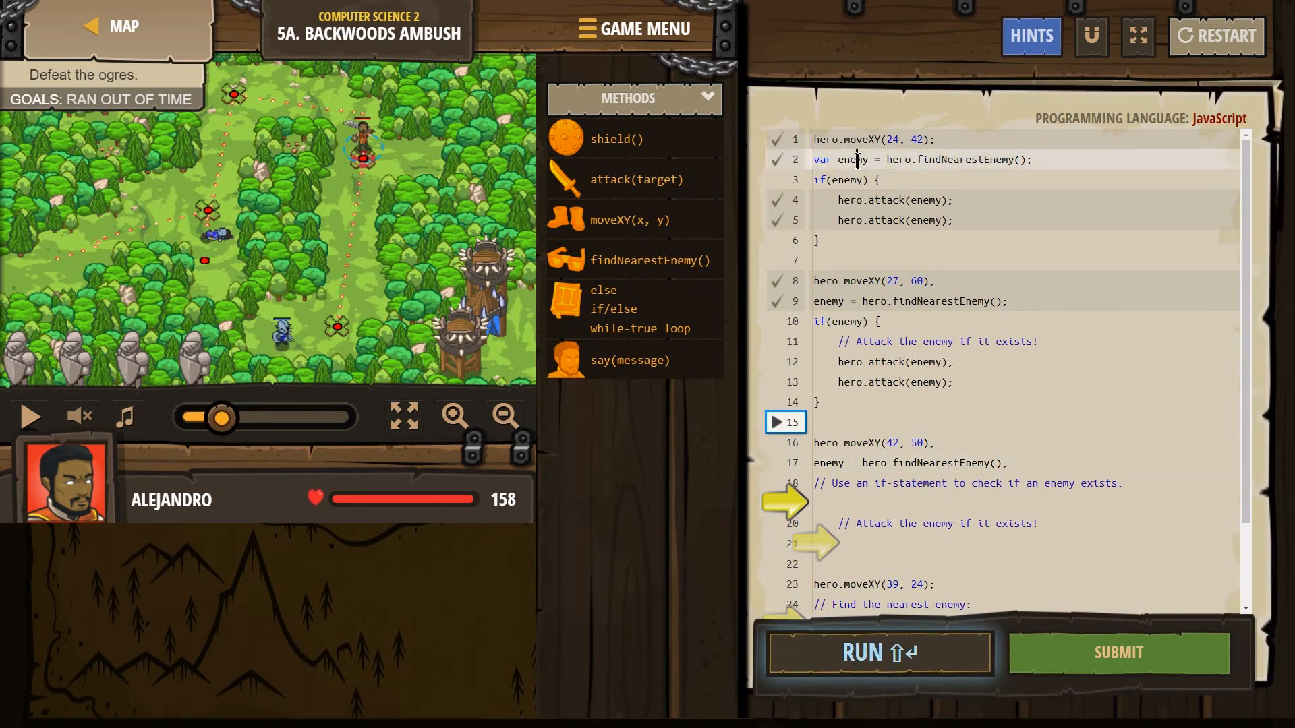
double_click(858, 159)
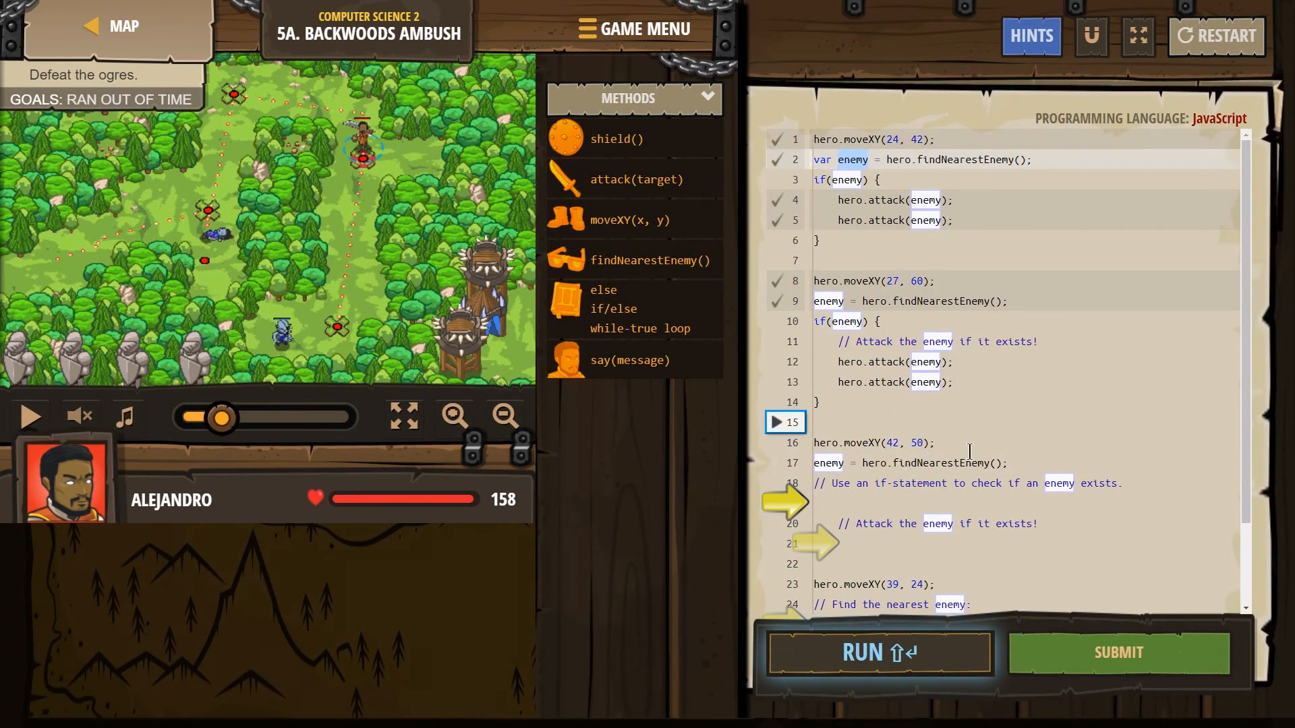
mouse_move(1003, 463)
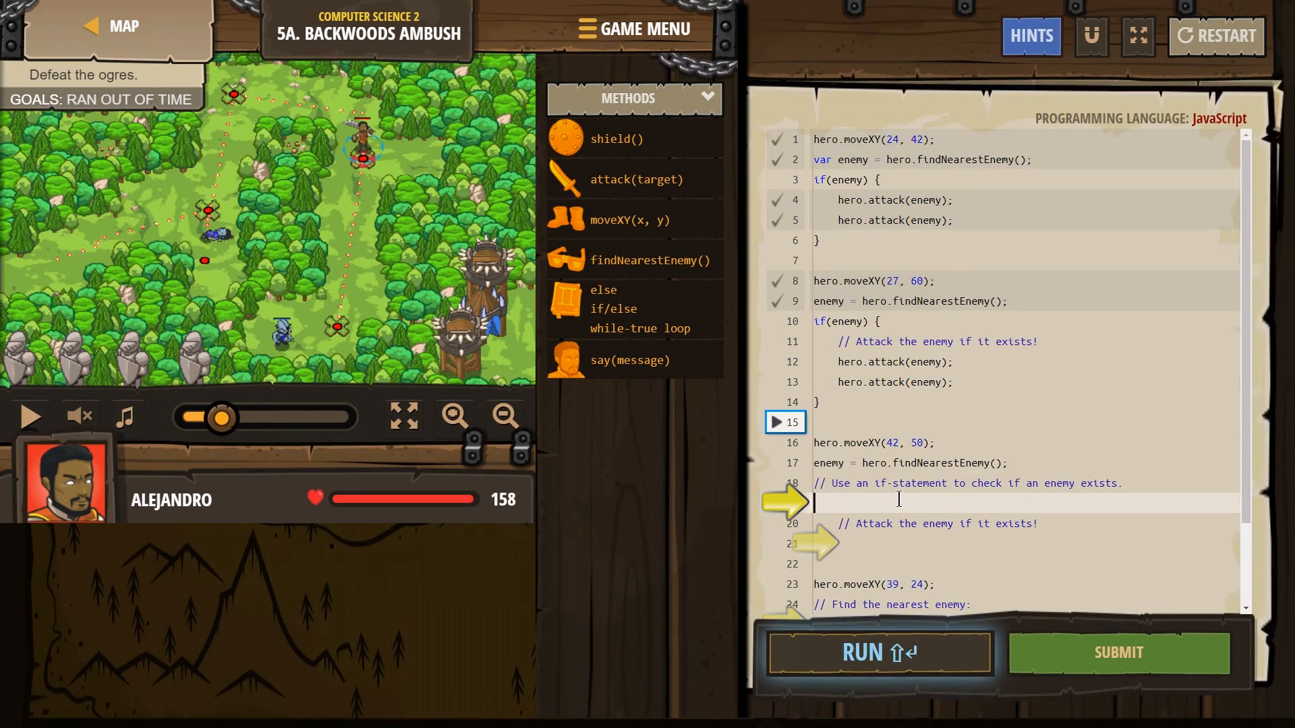
mouse_move(389, 185)
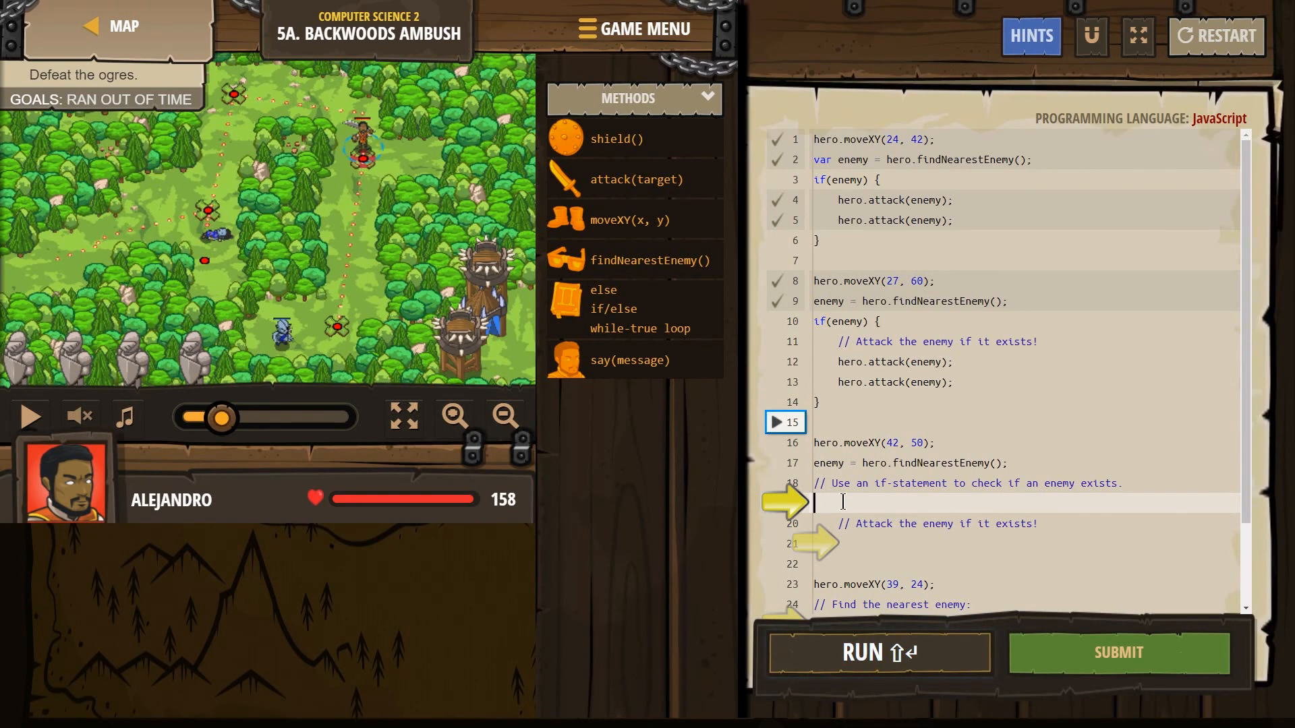
- Write if(enemy) { ... } at the third stop with hero.attack(enemy) calls inside
type("if(")
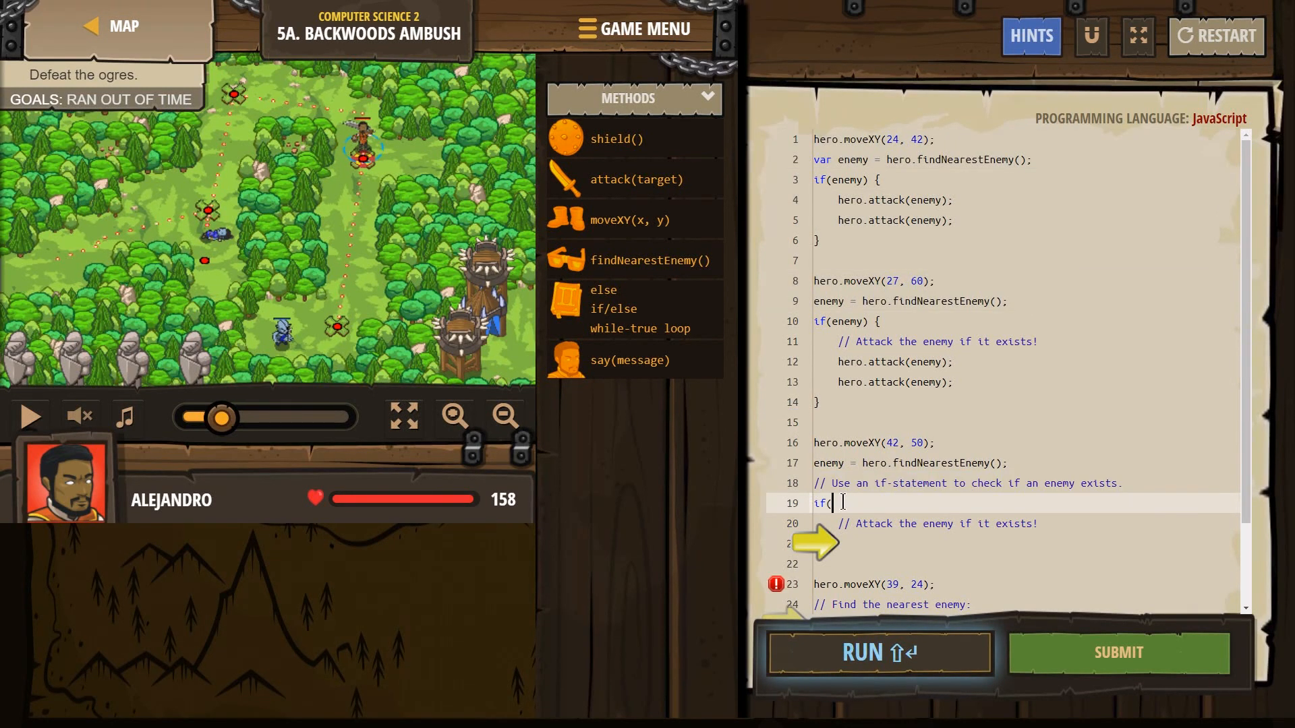
type("enemy)")
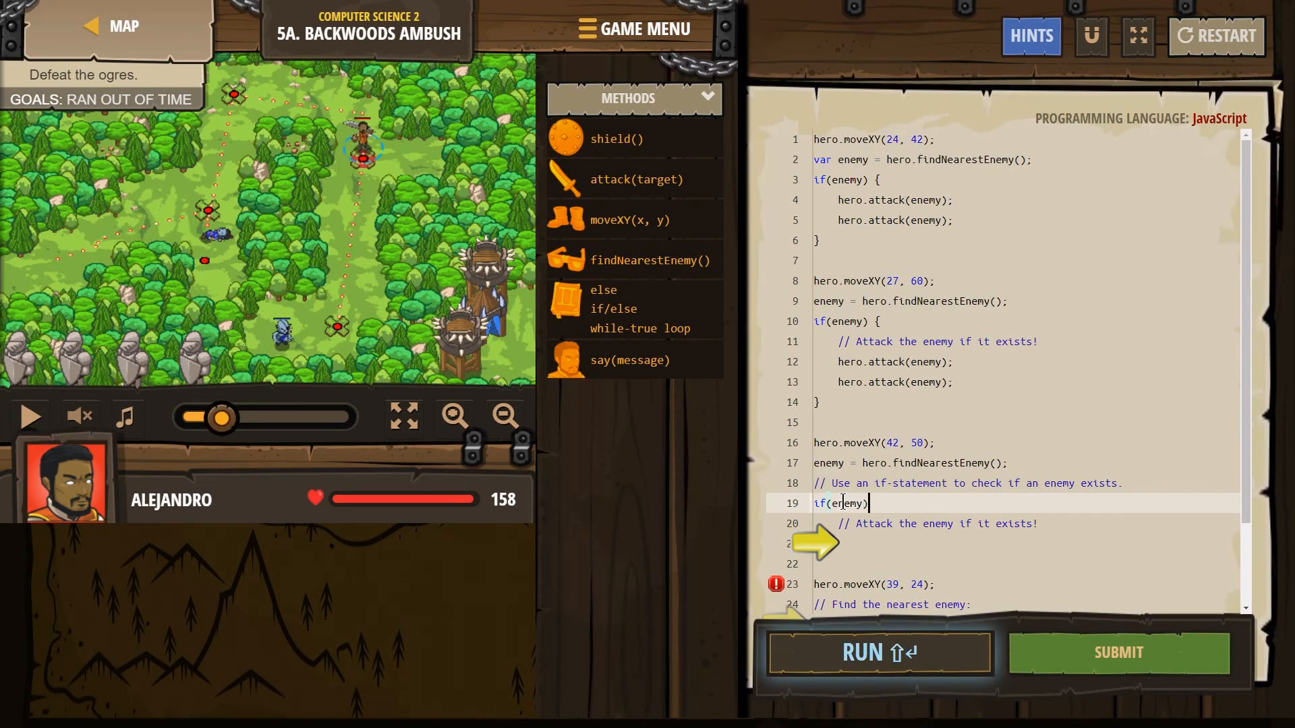
type("{")
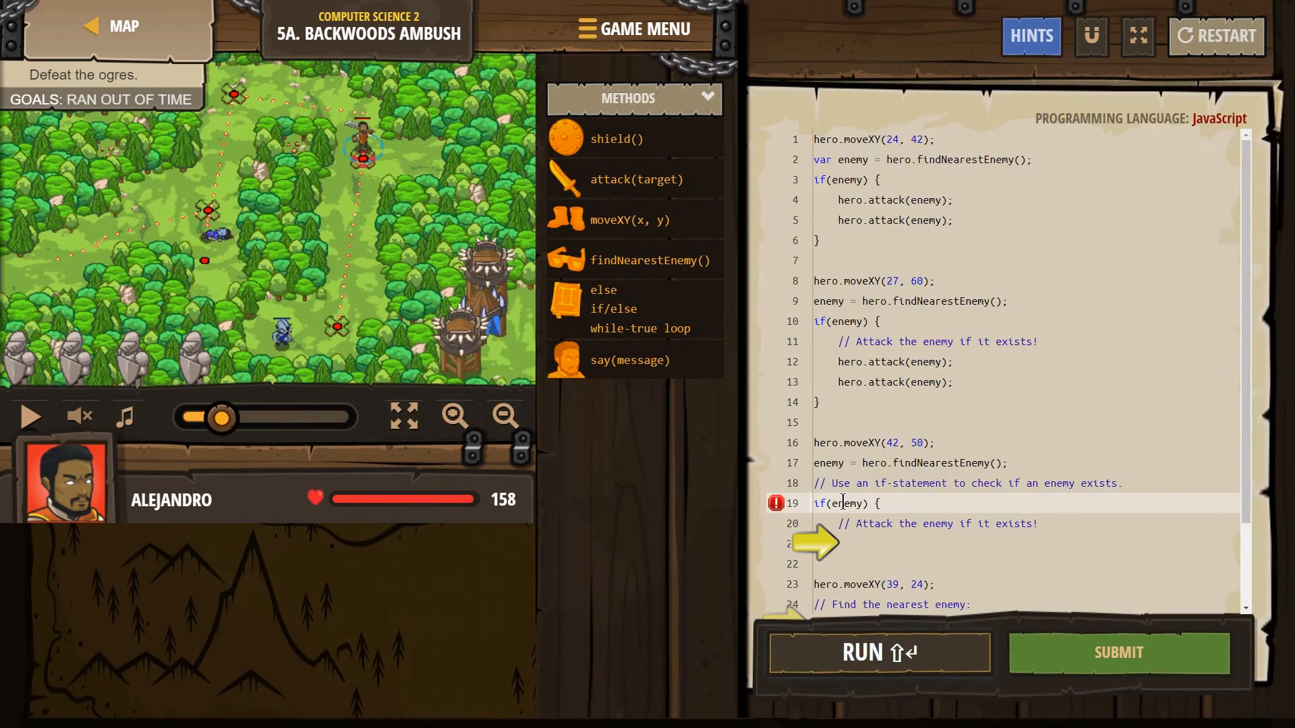
left_click(842, 564)
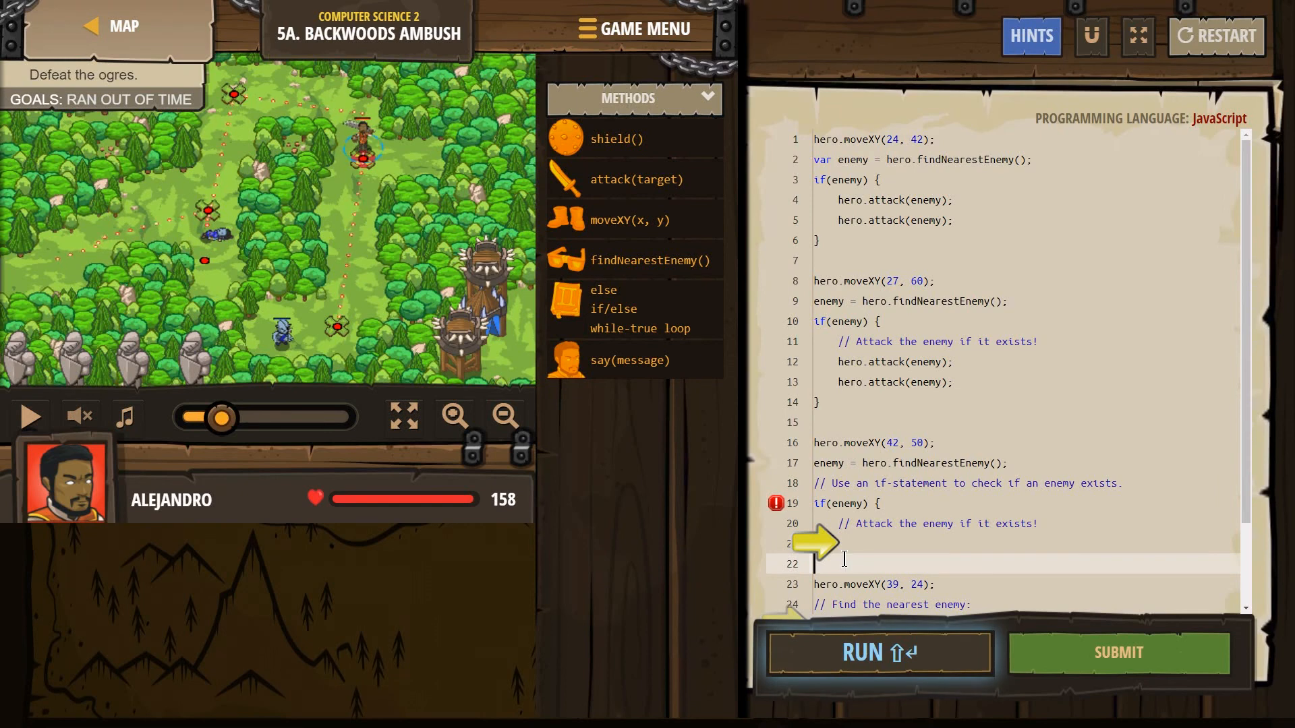
type("}")
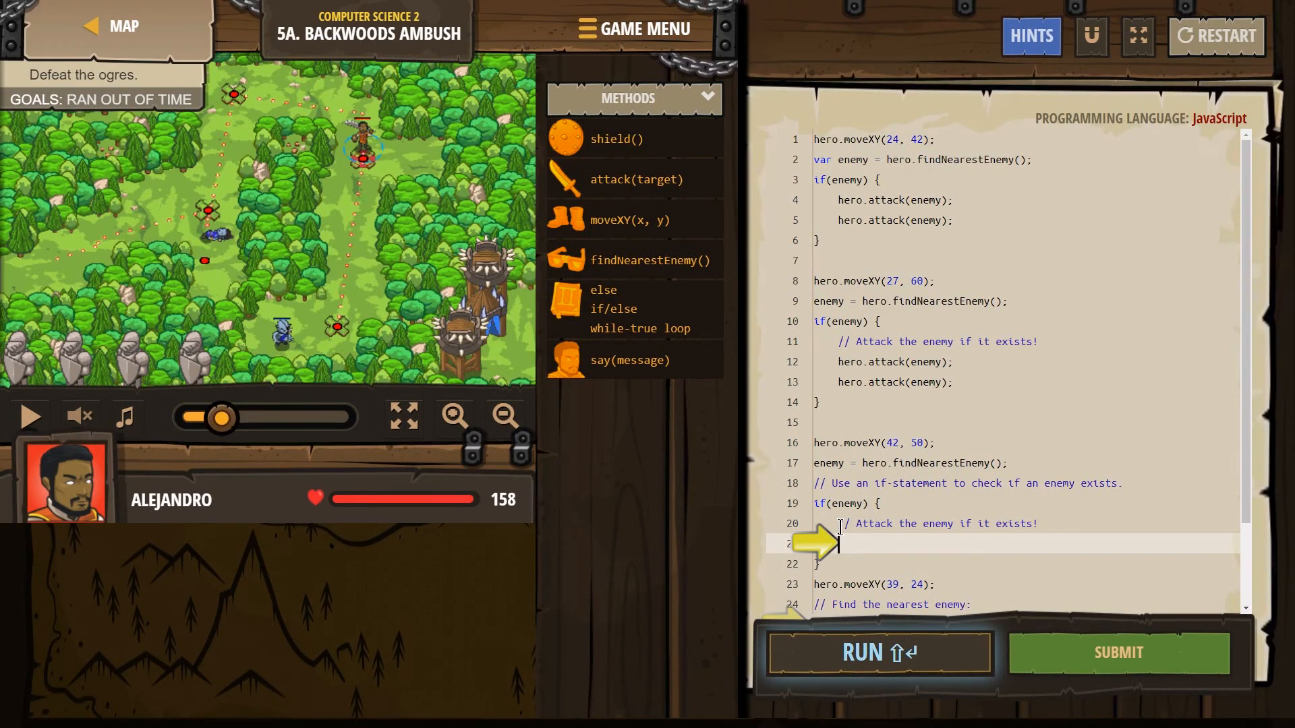
mouse_move(893, 558)
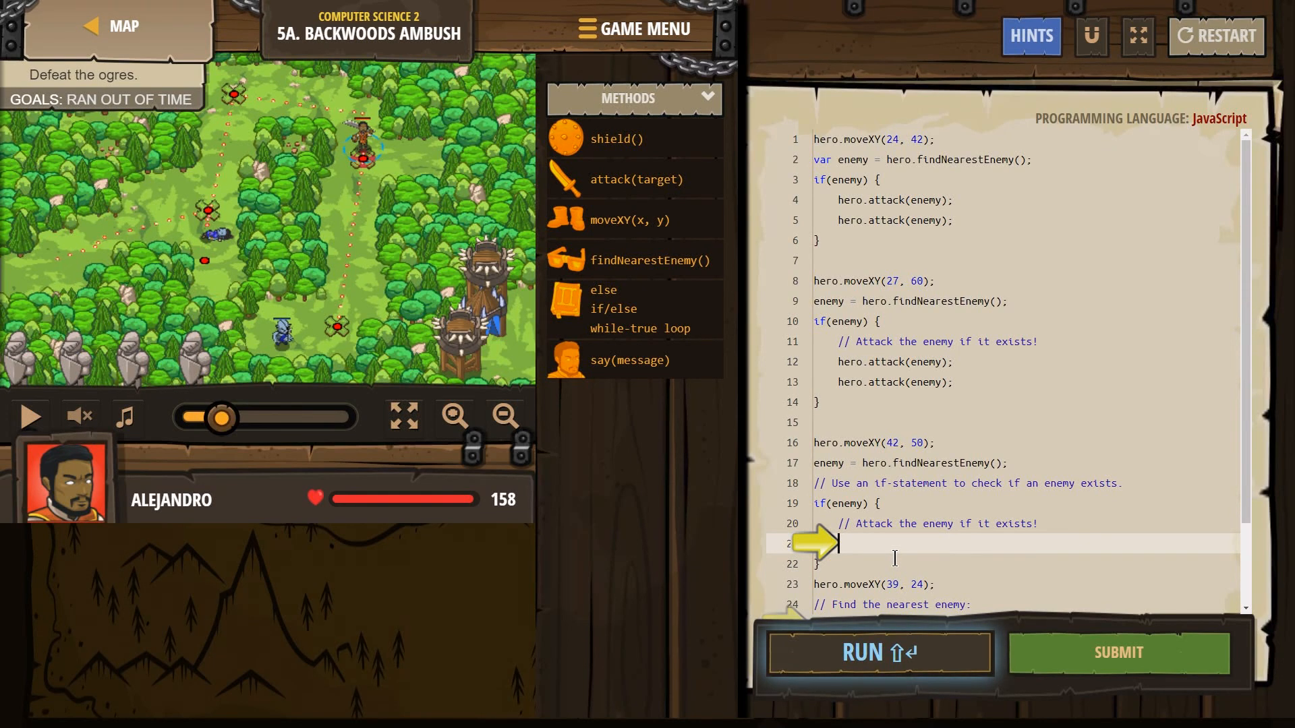
type("att")
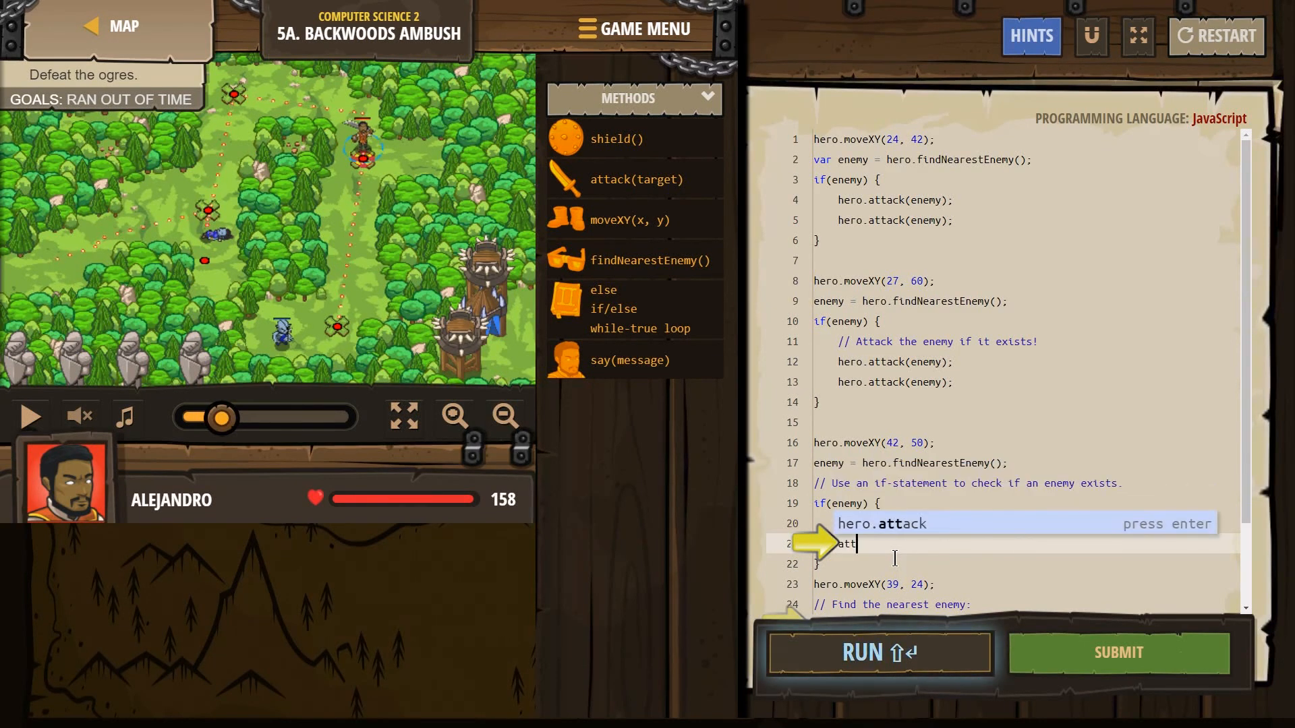
key("enter")
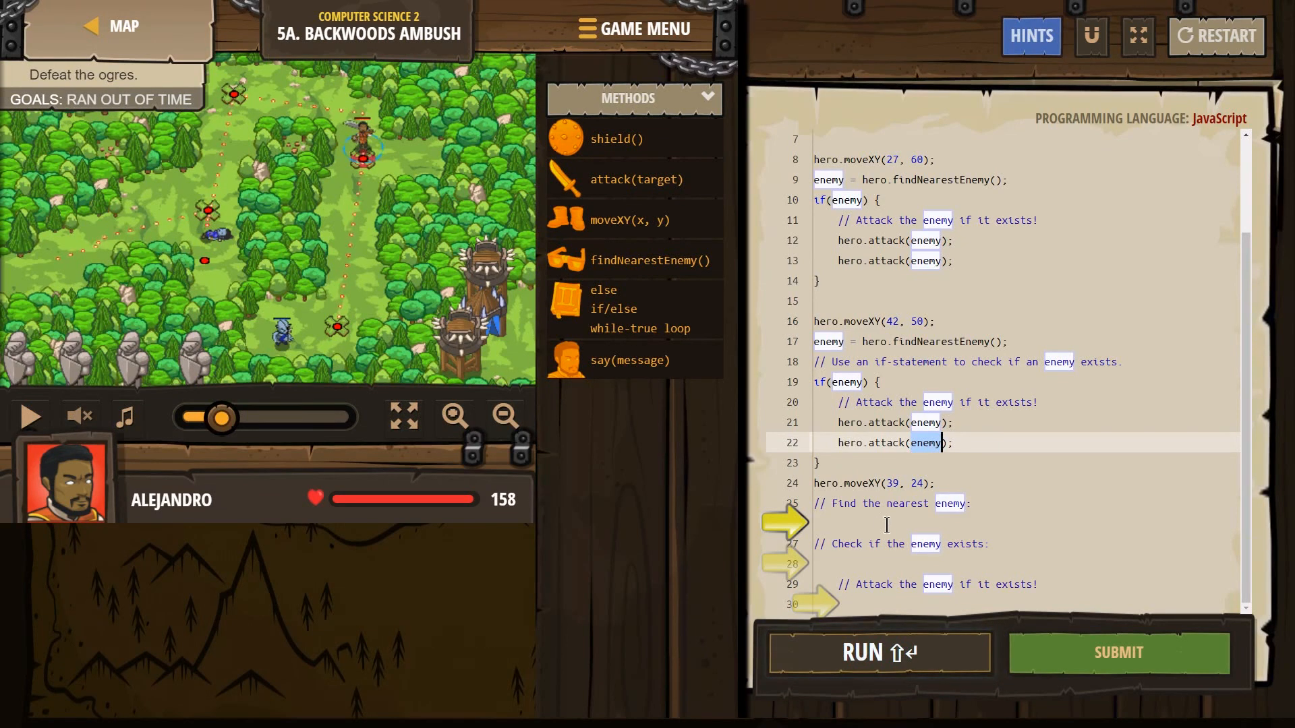
- Assign enemy = hero.findNearestEnemy() at the fourth stop without a new var declaration
left_click(888, 523)
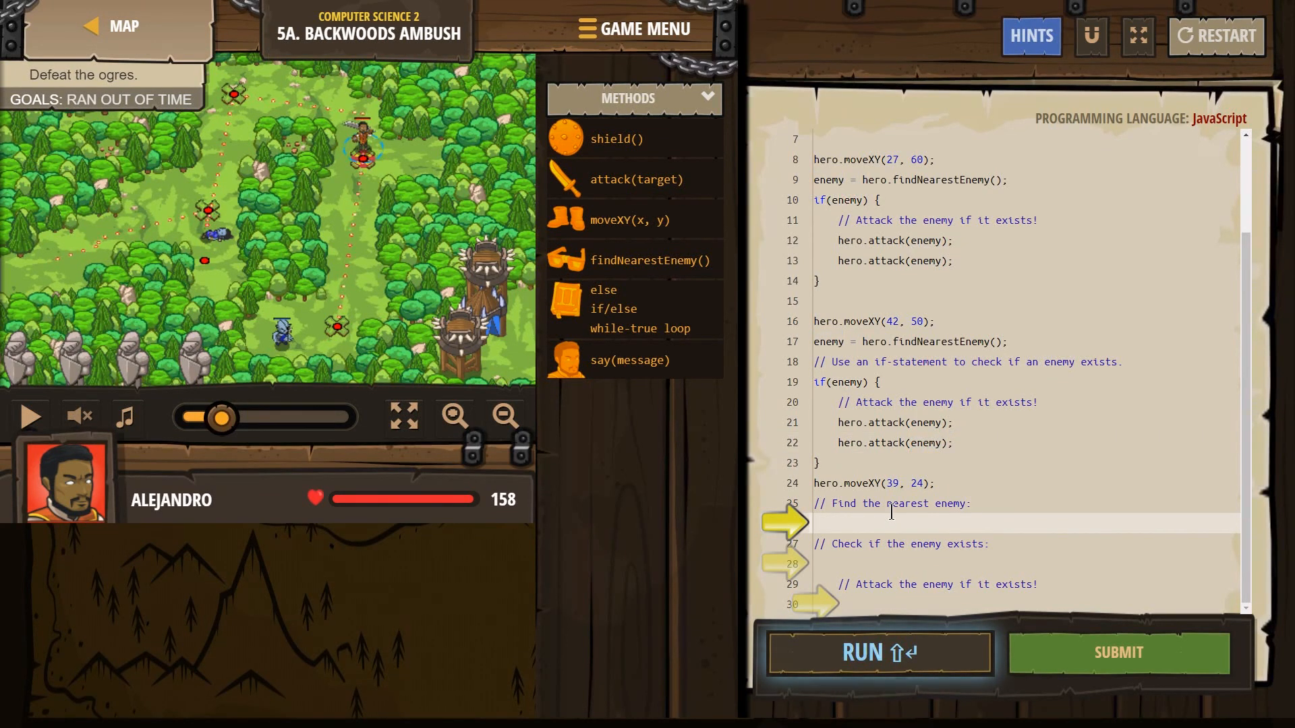
type("fin")
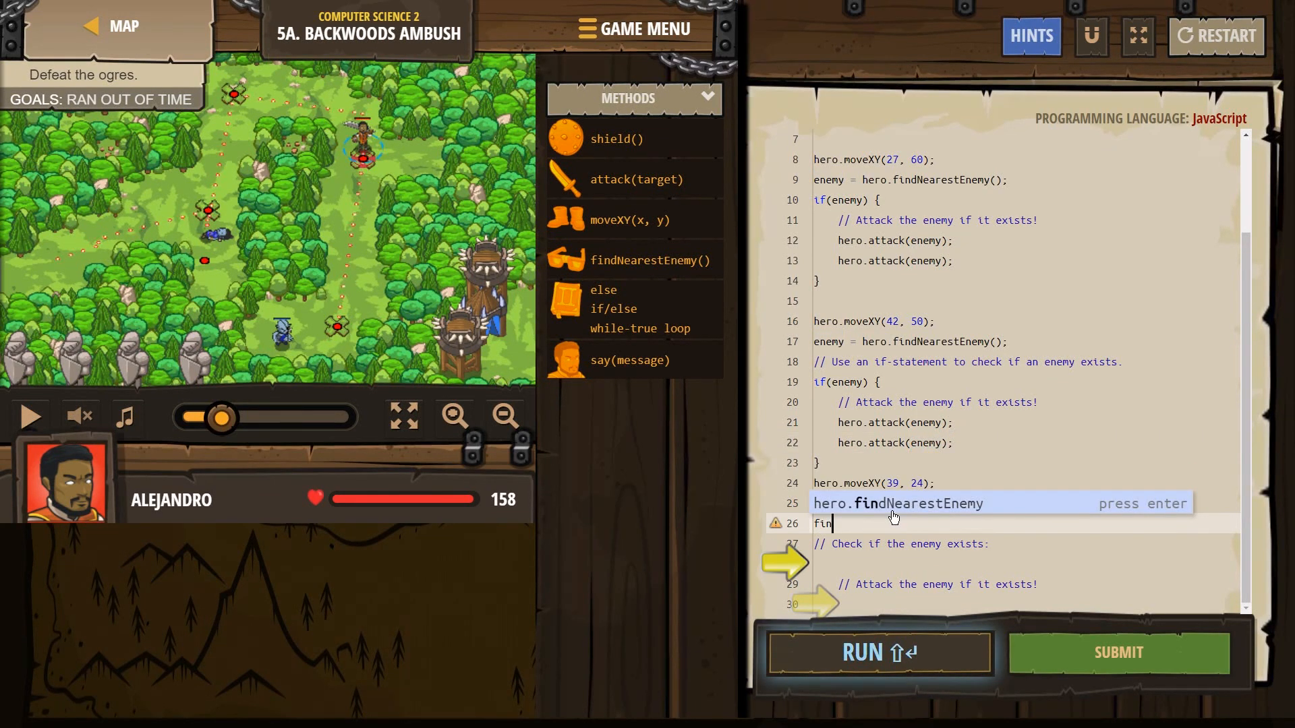
key("enter")
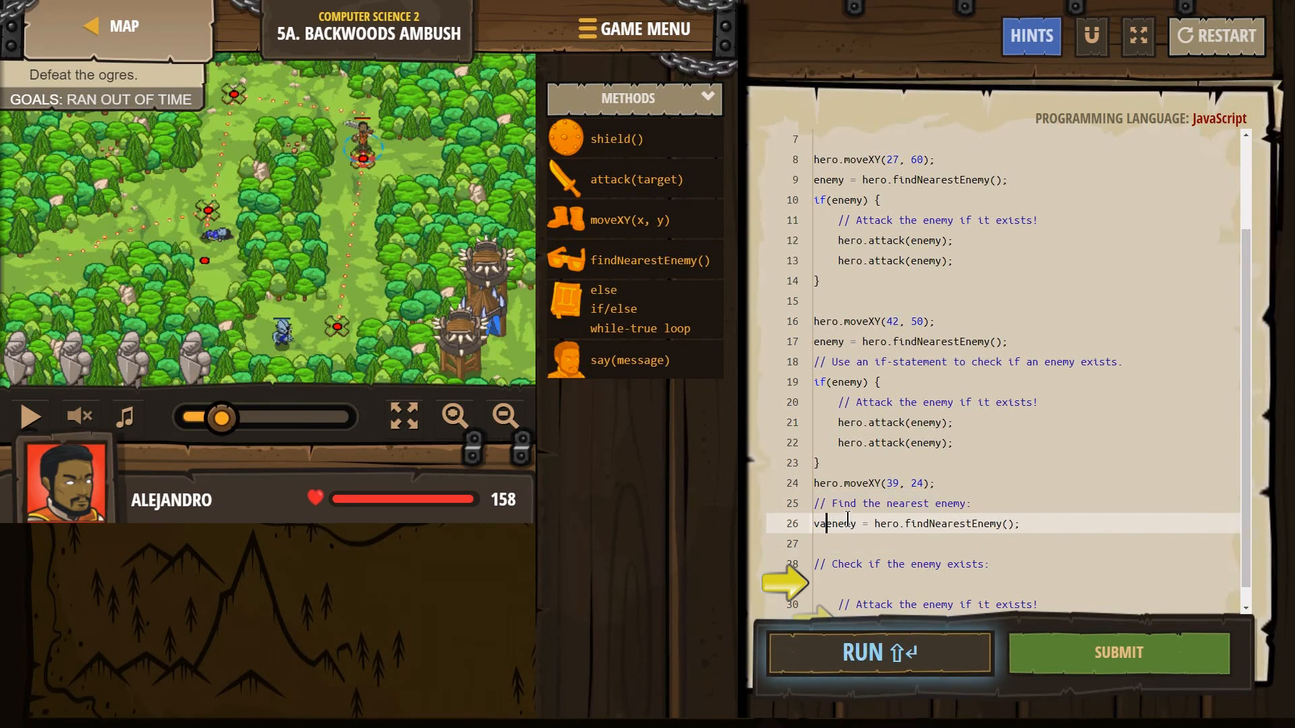
scroll("up", 3)
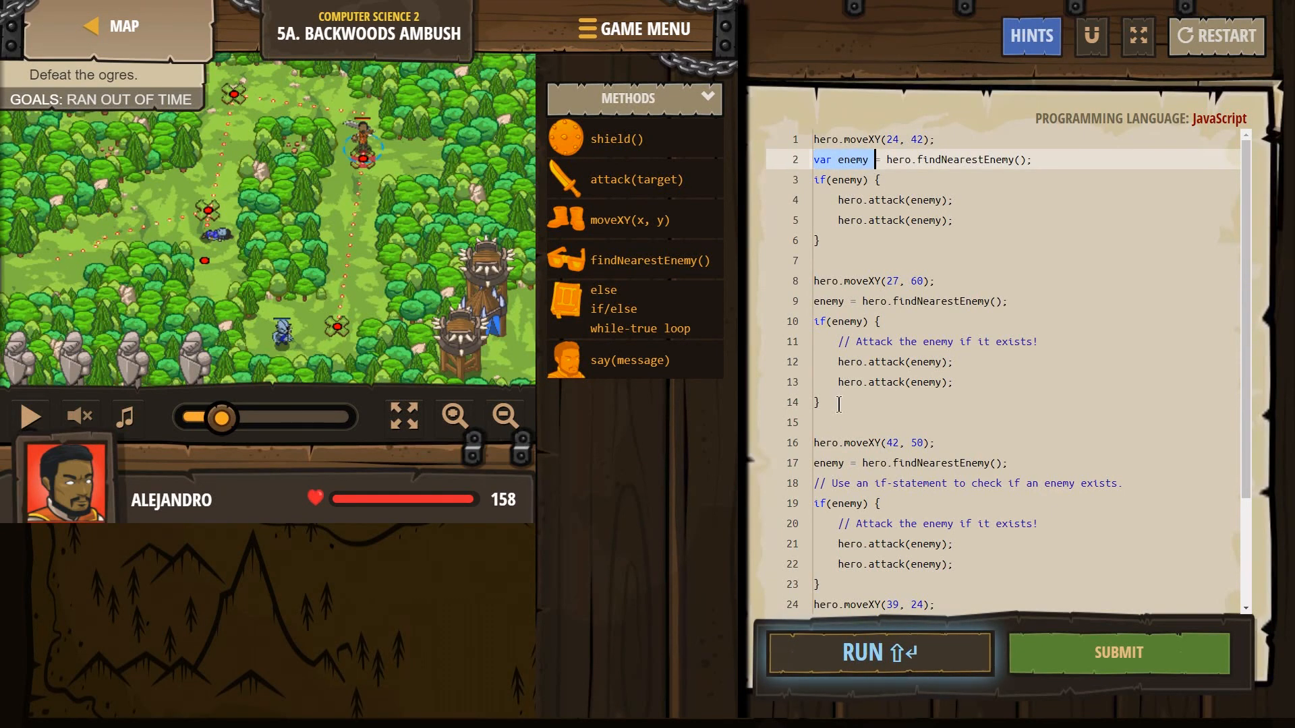
scroll("down", 3)
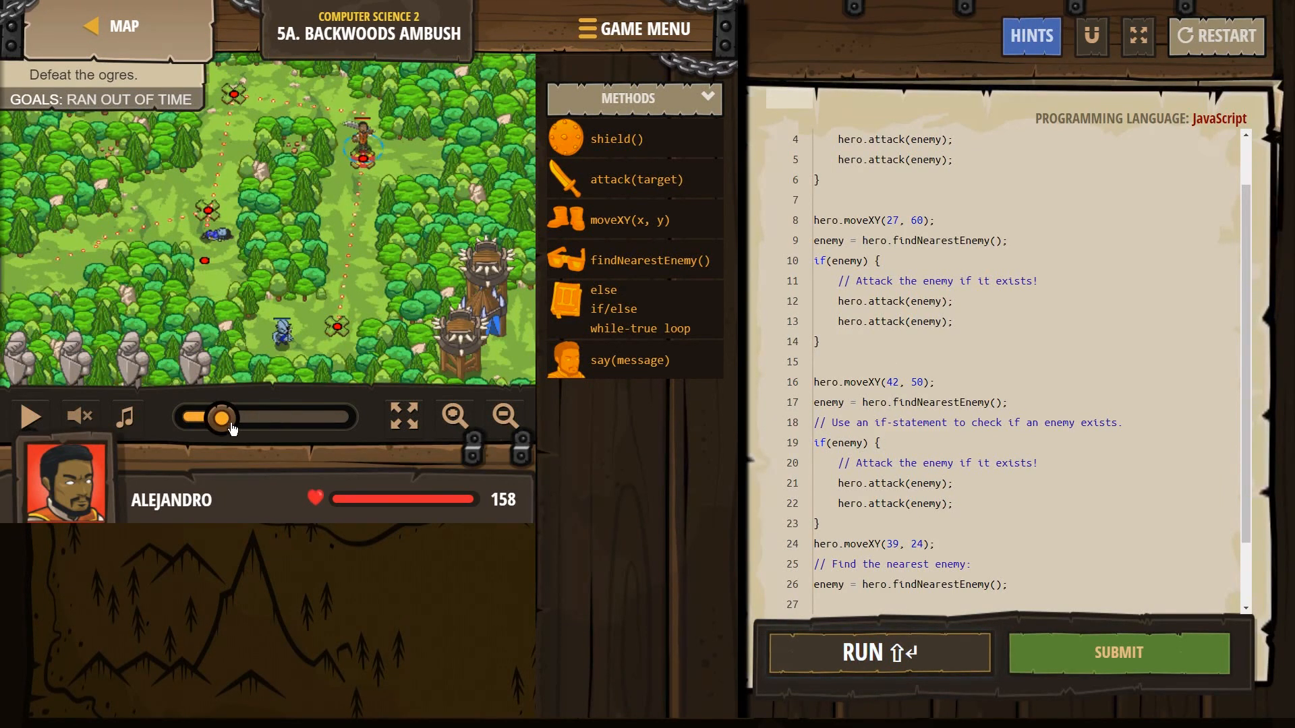
- Jump the replay timeline ahead to the hero's fight at the third ambush point
left_click(878, 653)
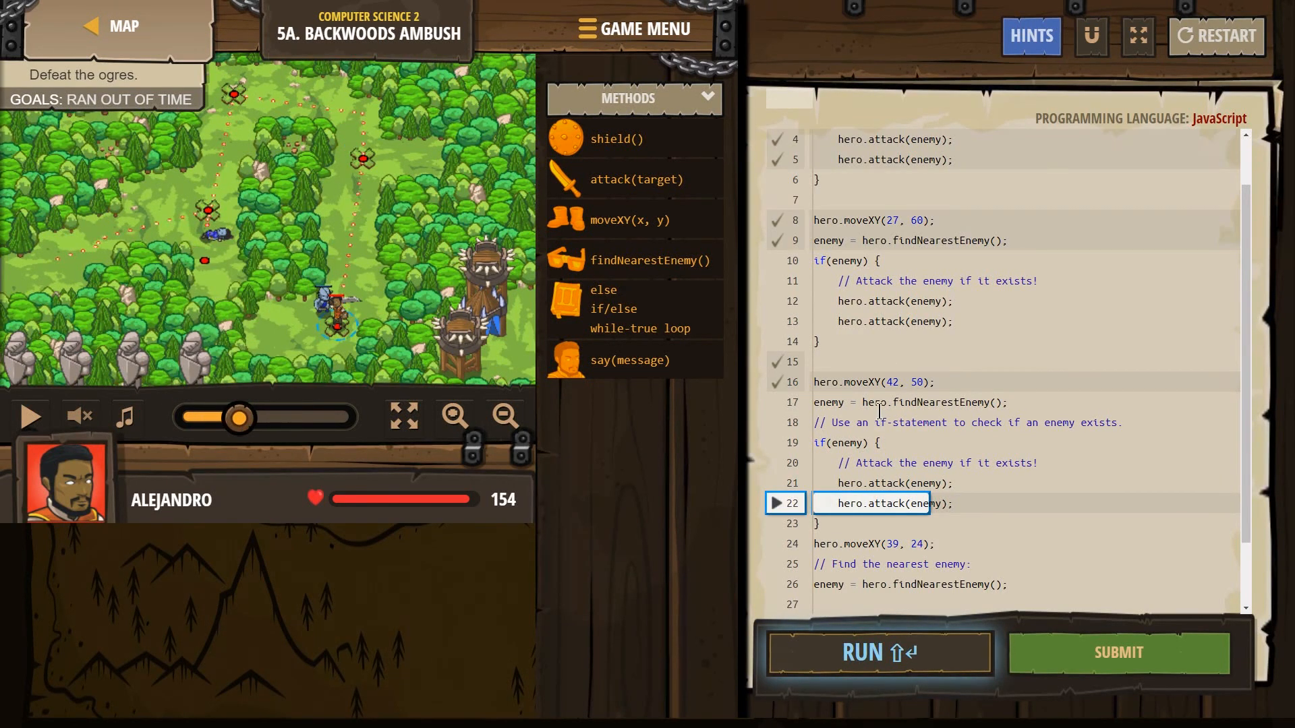
scroll("down", 3)
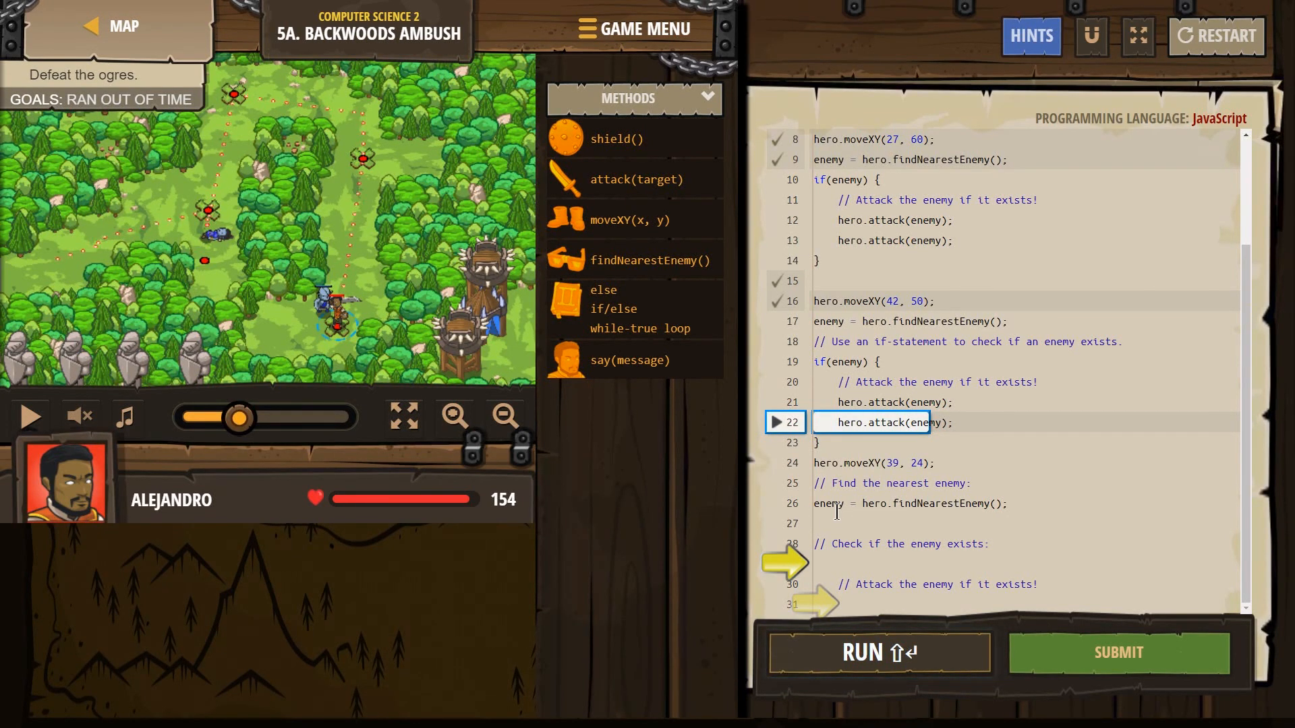
- Write if(enemy){ with two hero.attack(enemy); lines and a closing brace at the final stop
left_click(846, 522)
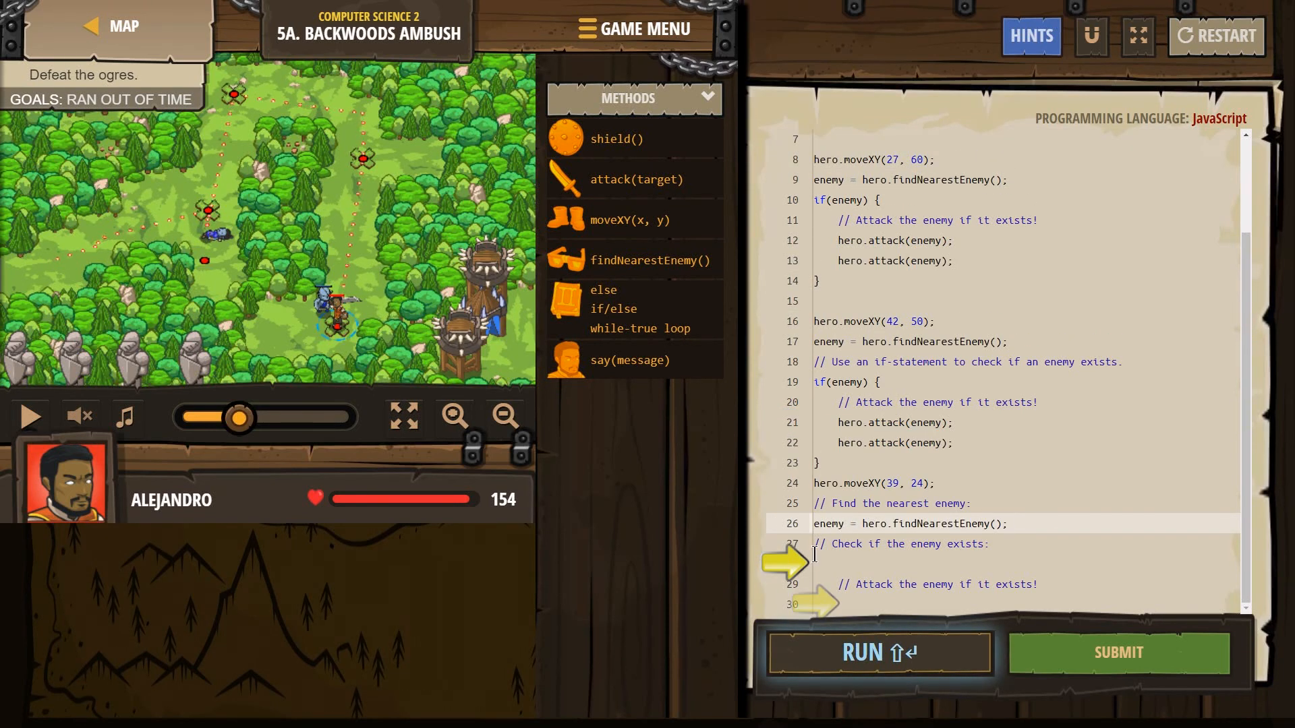
type("if(enemy")
type("}")
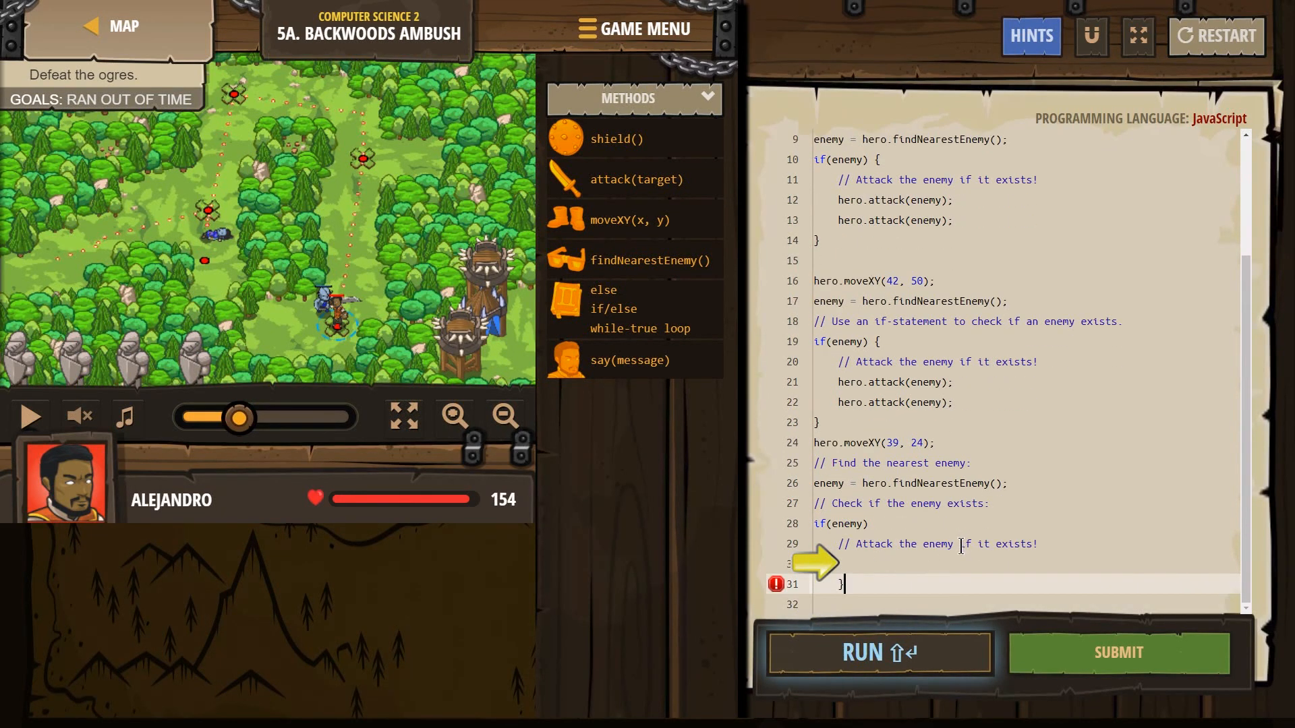
left_click(867, 523)
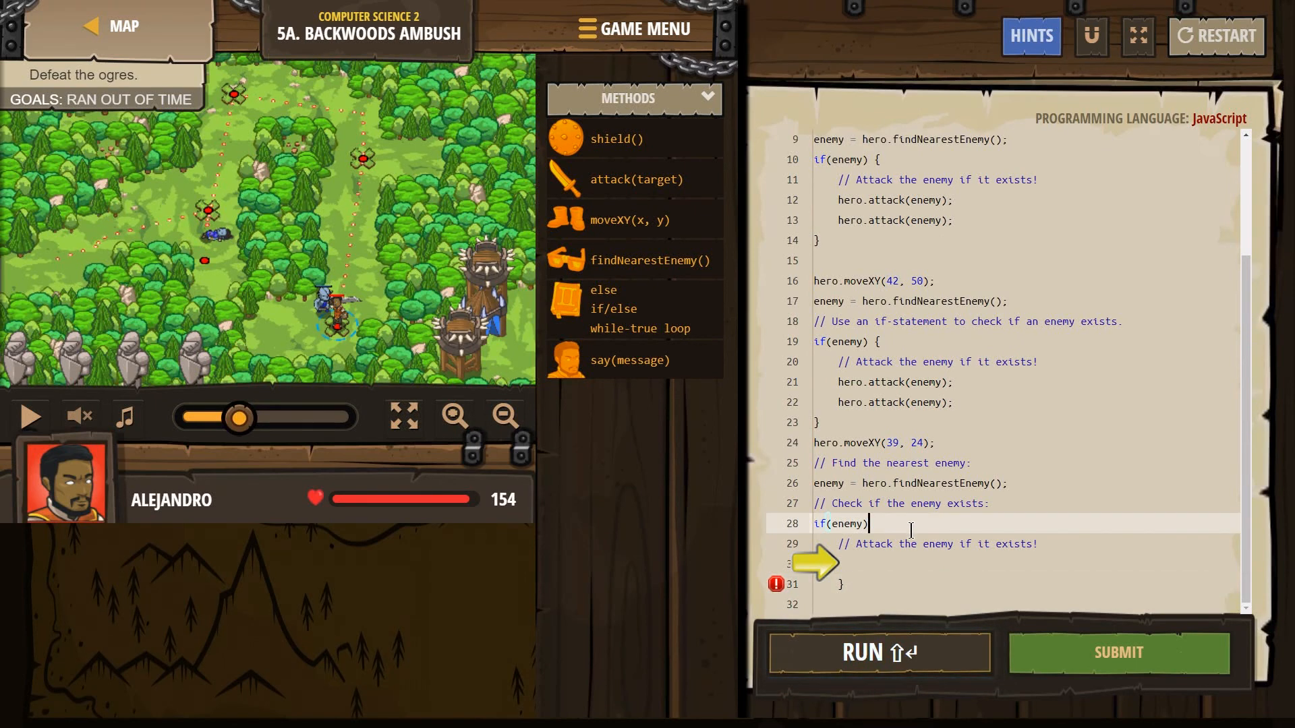
type("{")
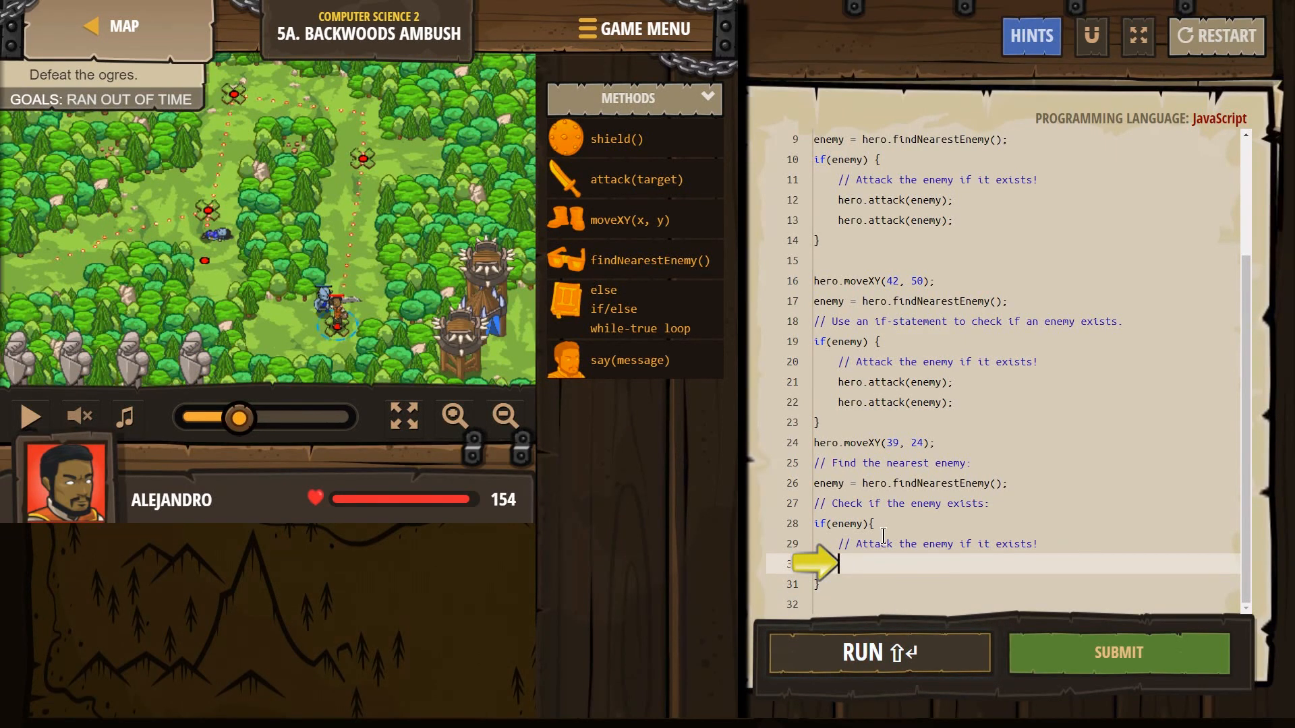
type("hero.attack(enemy);")
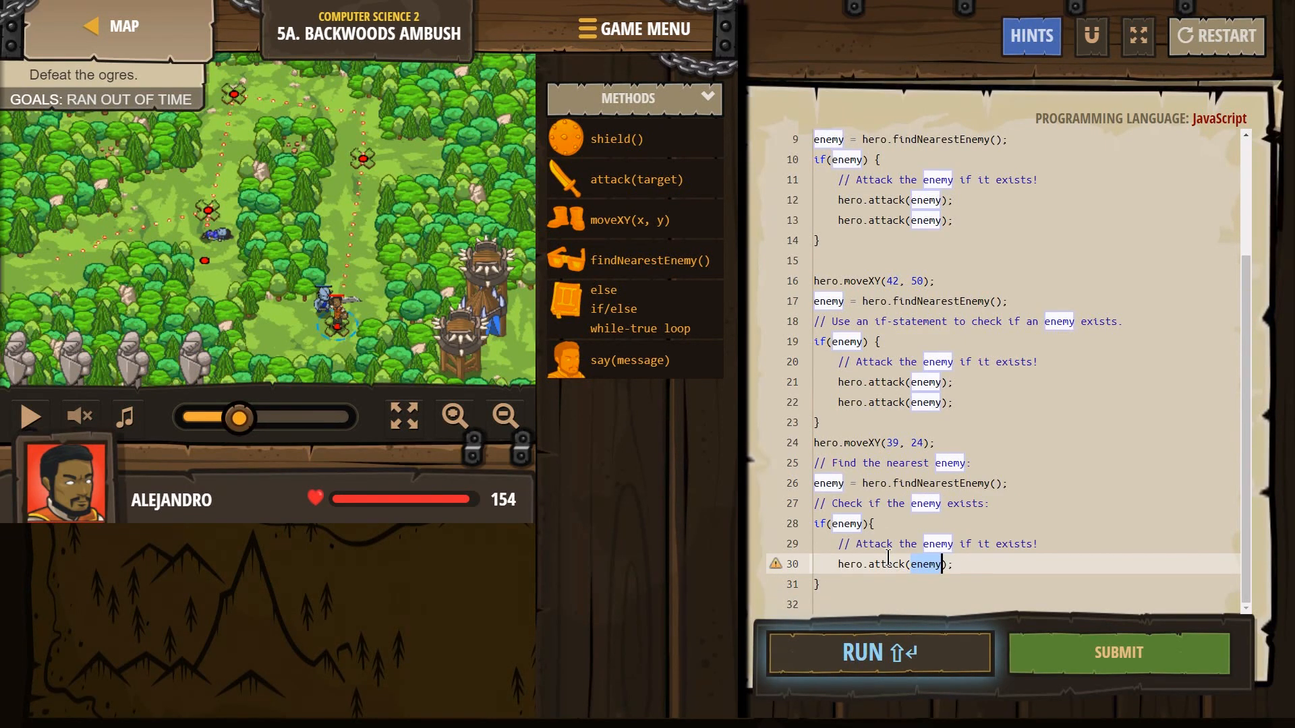
type("attack(enemy);")
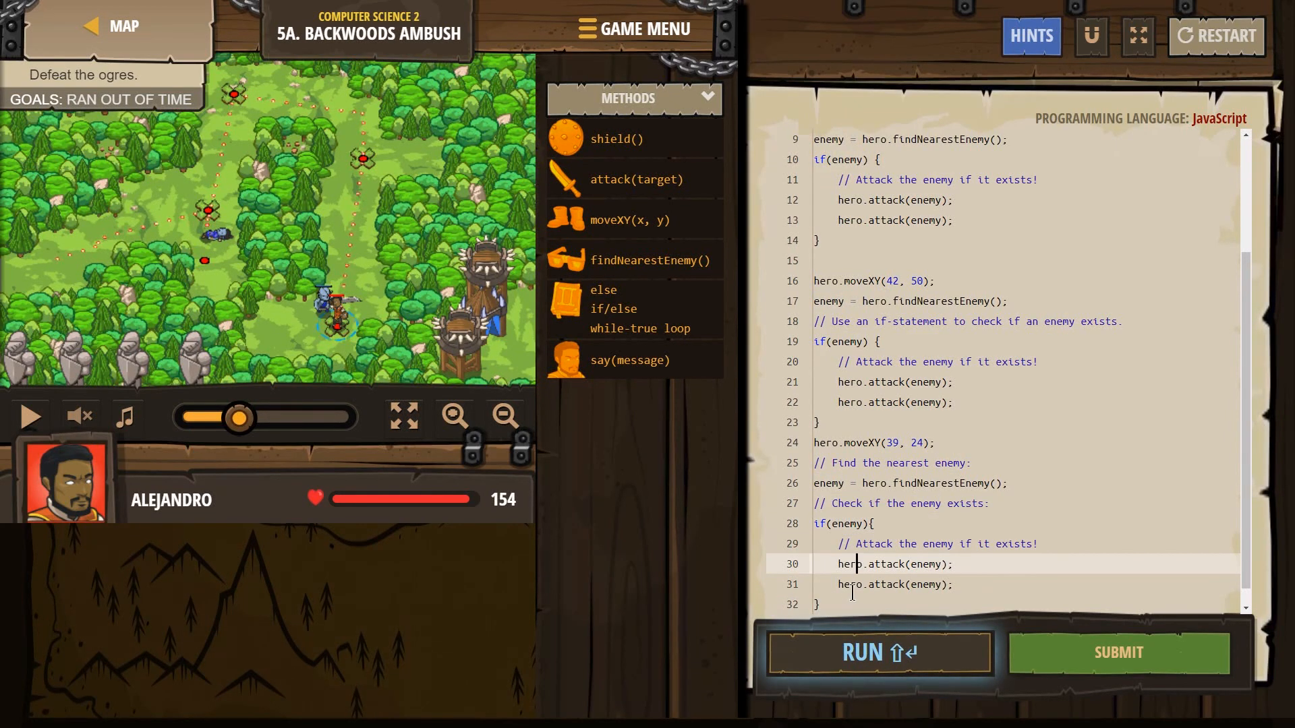
left_click(882, 523)
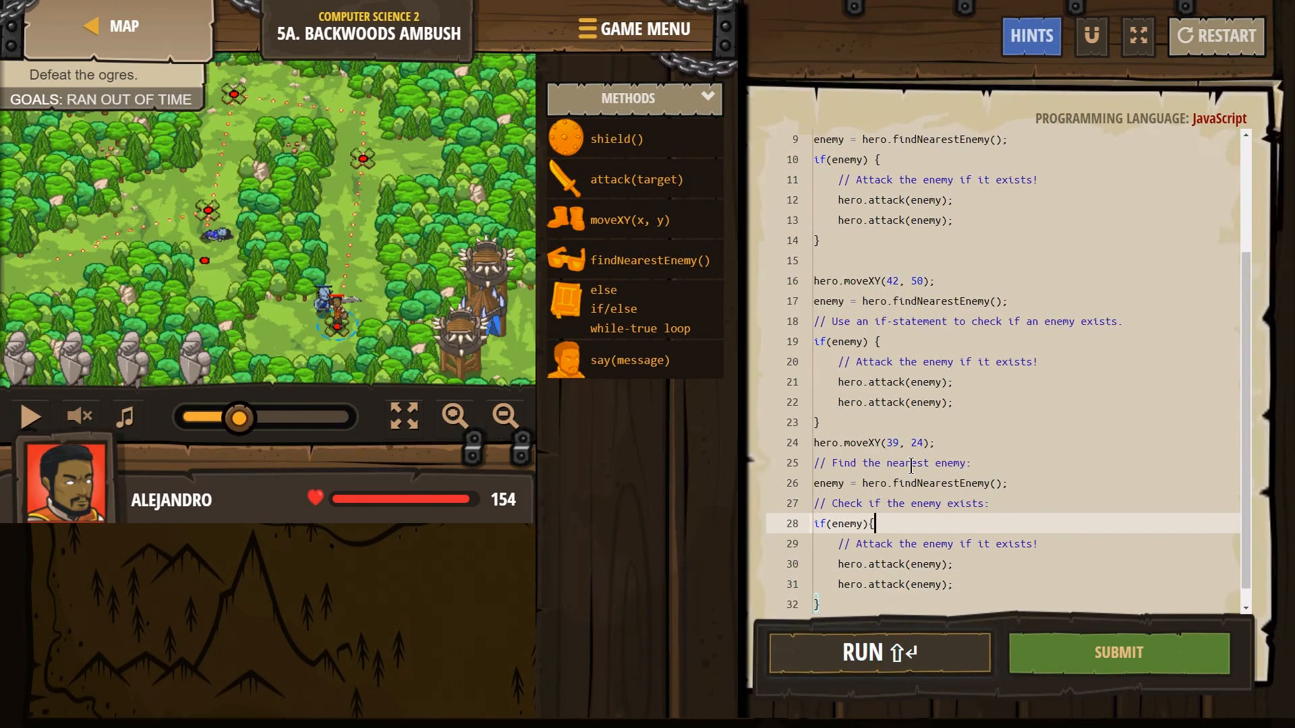
left_click(878, 653)
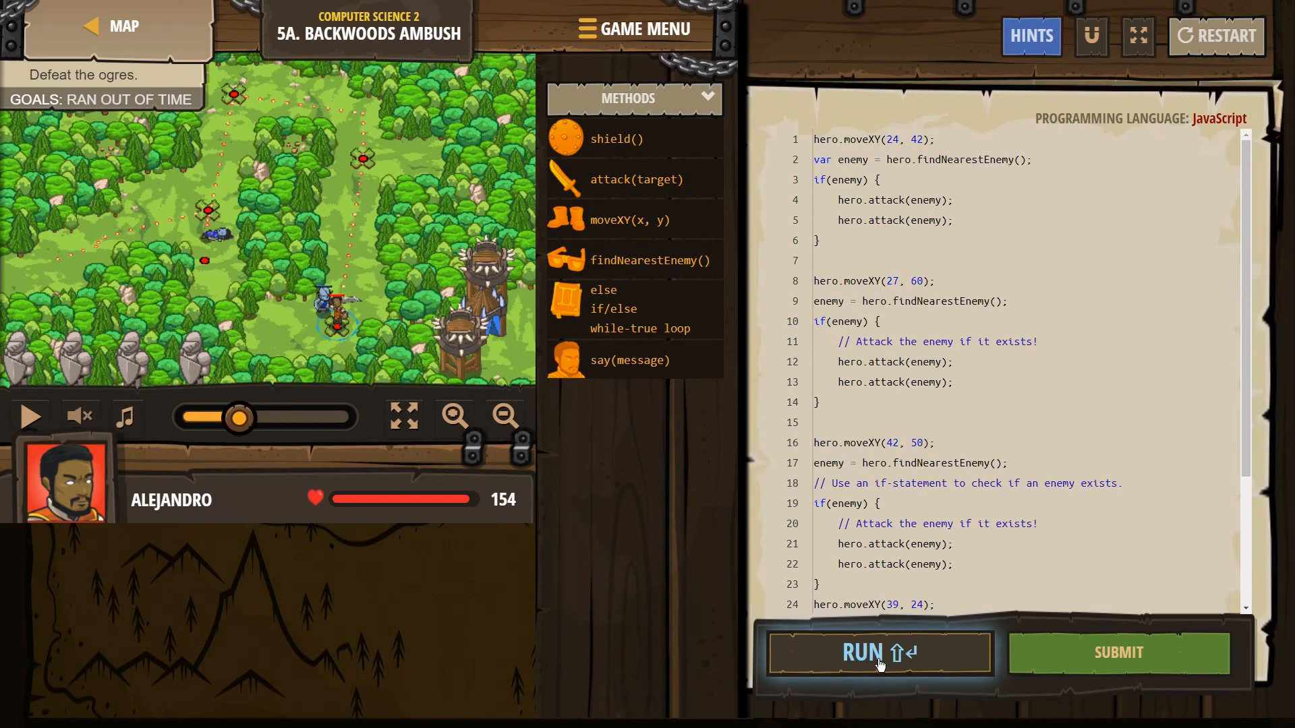
- Run the finished program so the hero clears all ambush points and goals show SUCCESS
left_click(880, 653)
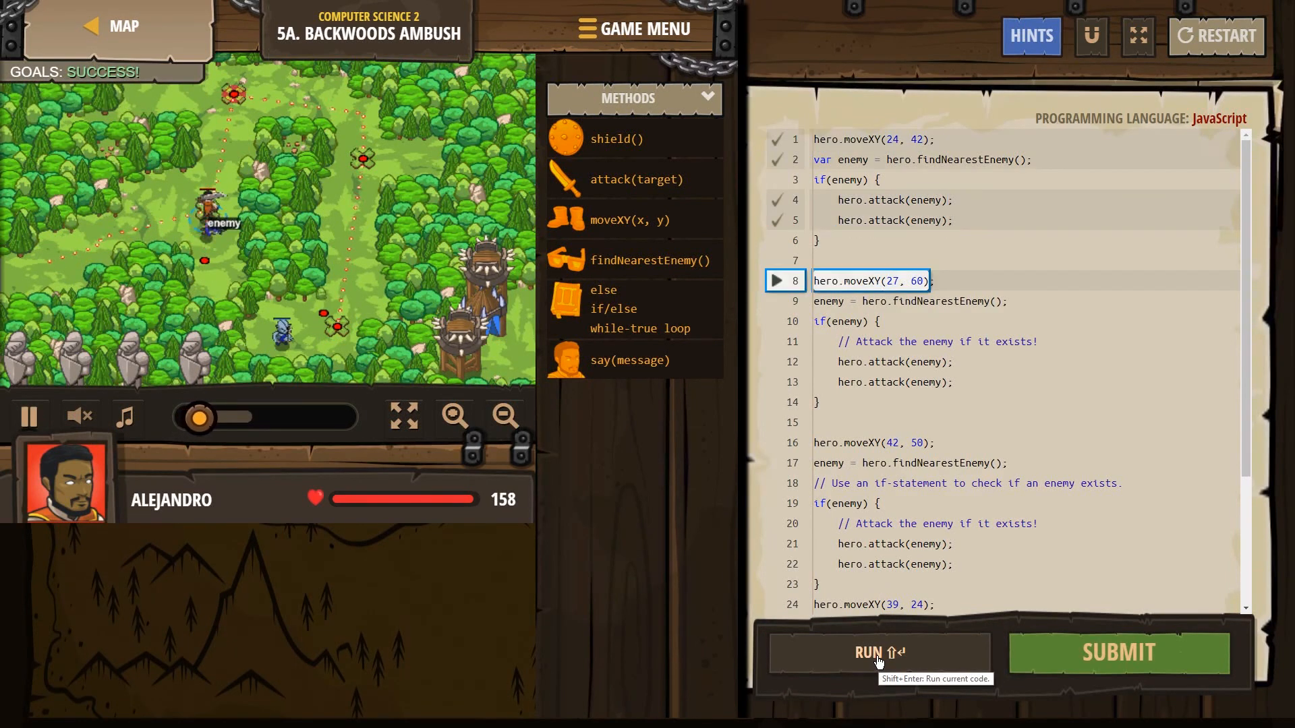
left_click(878, 653)
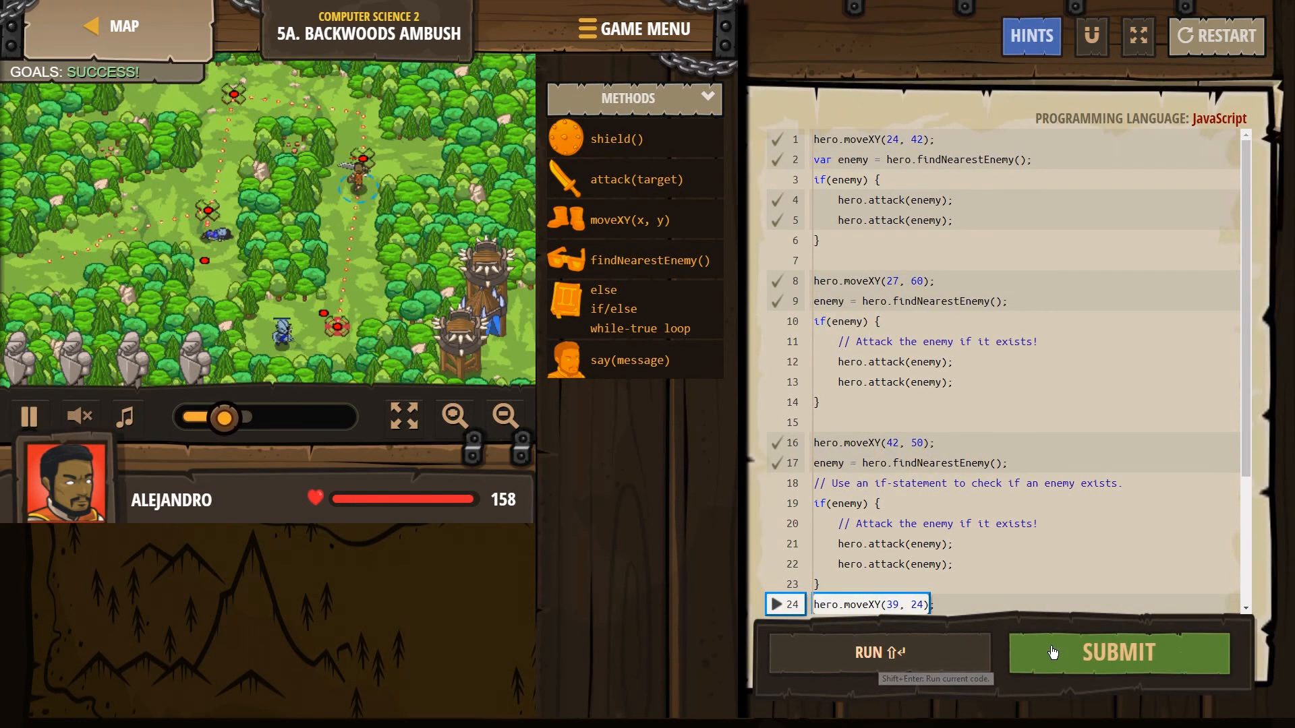
left_click(1117, 652)
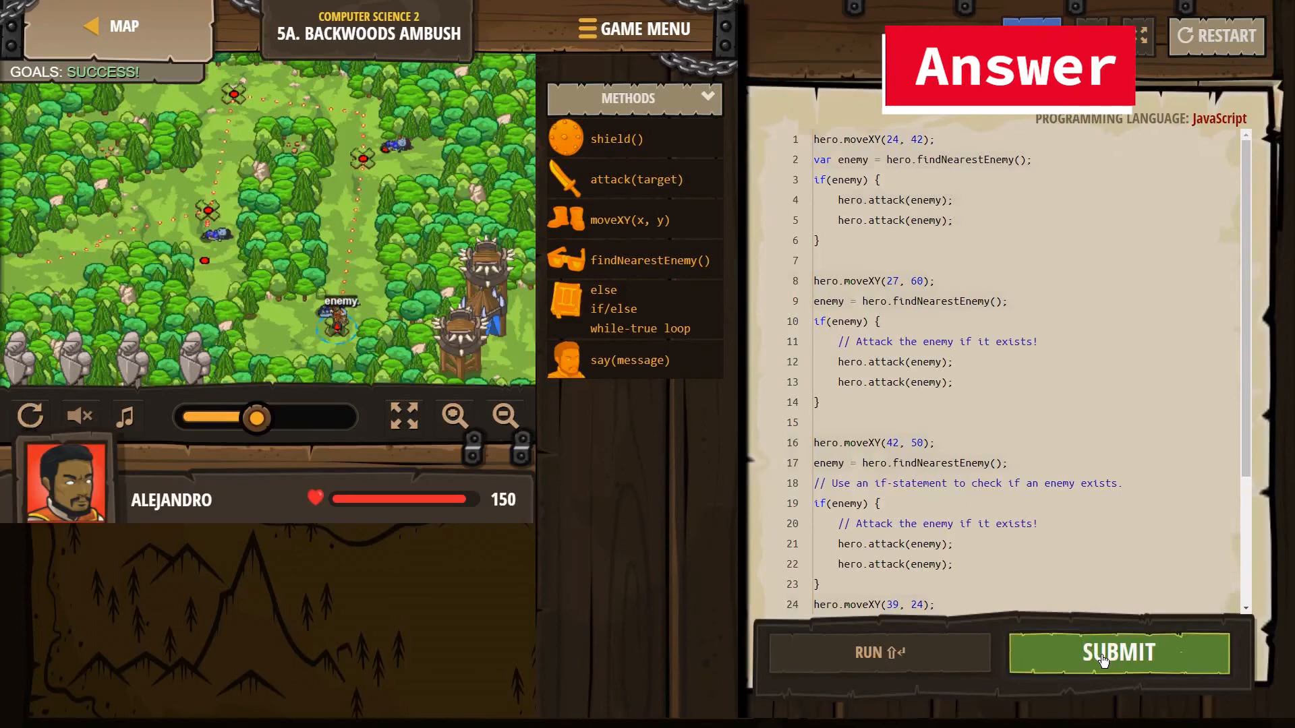
- Submit the solution to reach the Backwoods Ambush Level Complete screen
left_click(1118, 653)
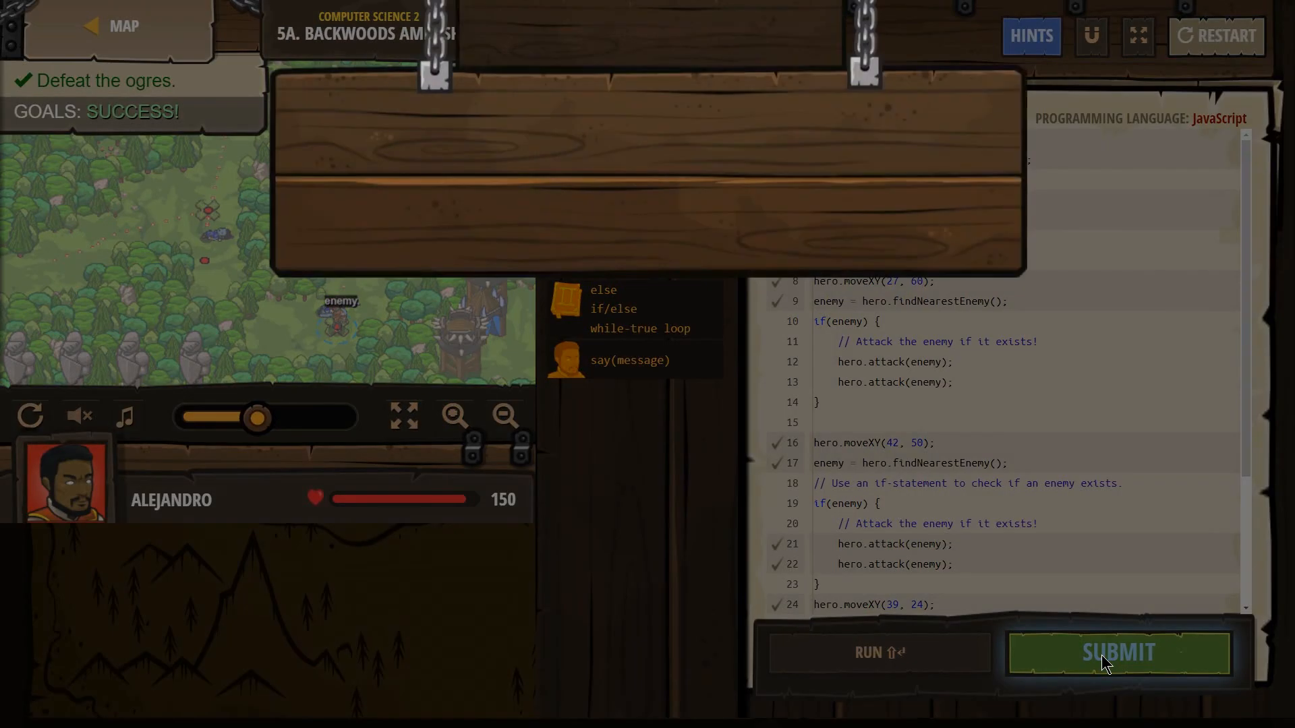
left_click(1116, 653)
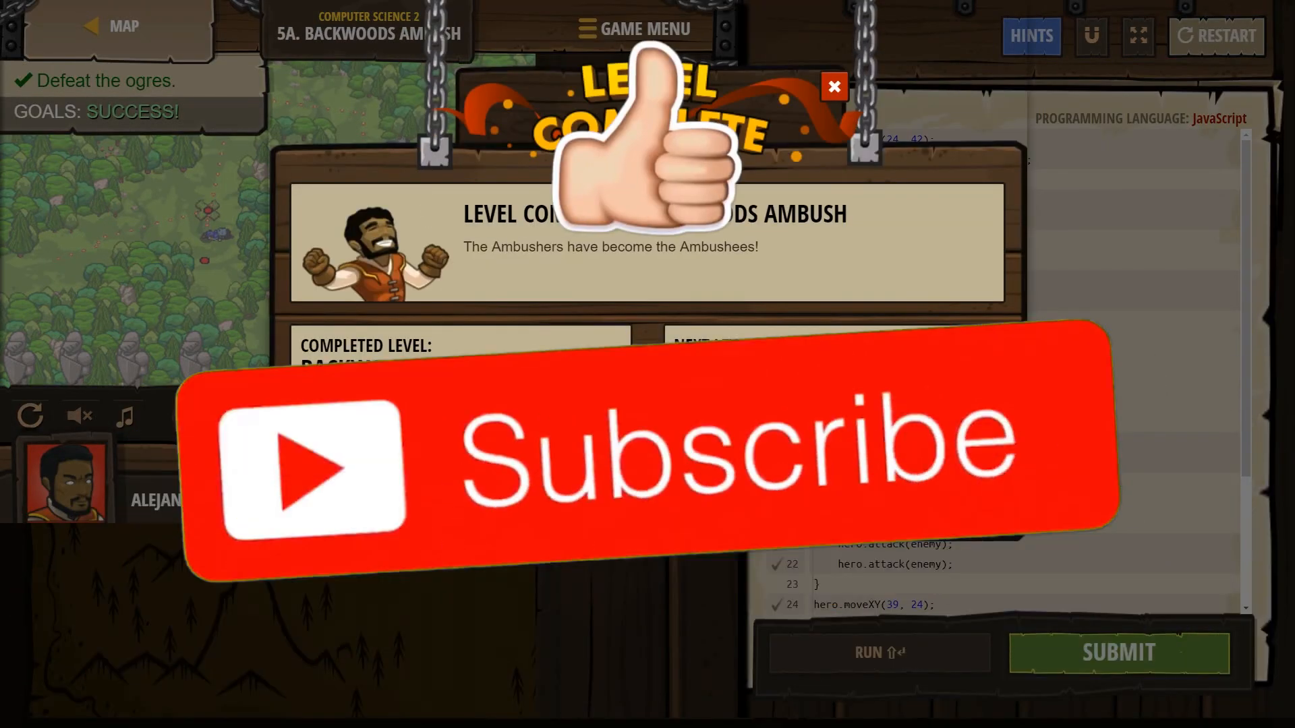